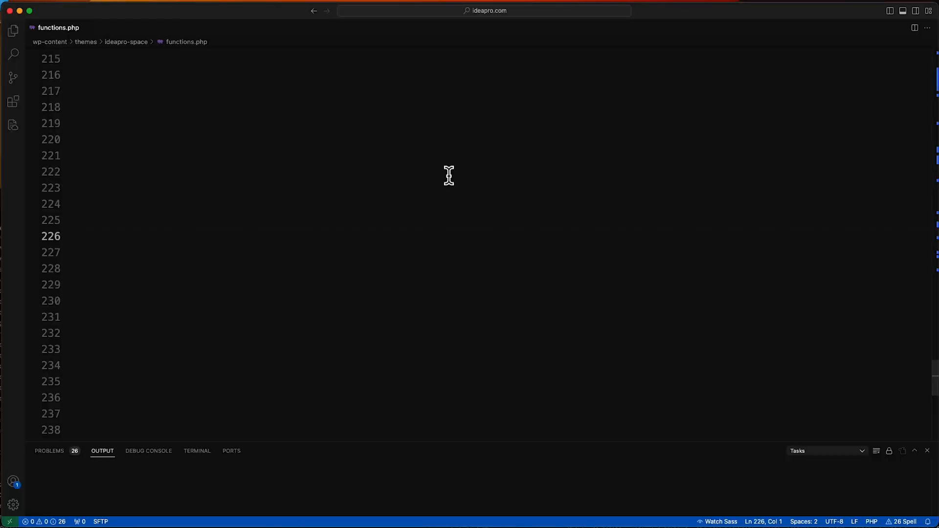
mouse_move(482, 230)
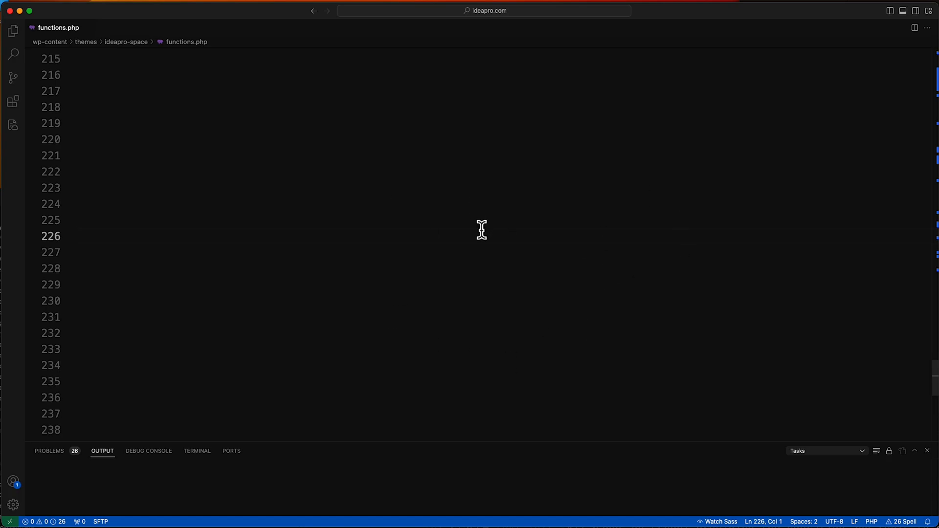
mouse_move(212, 73)
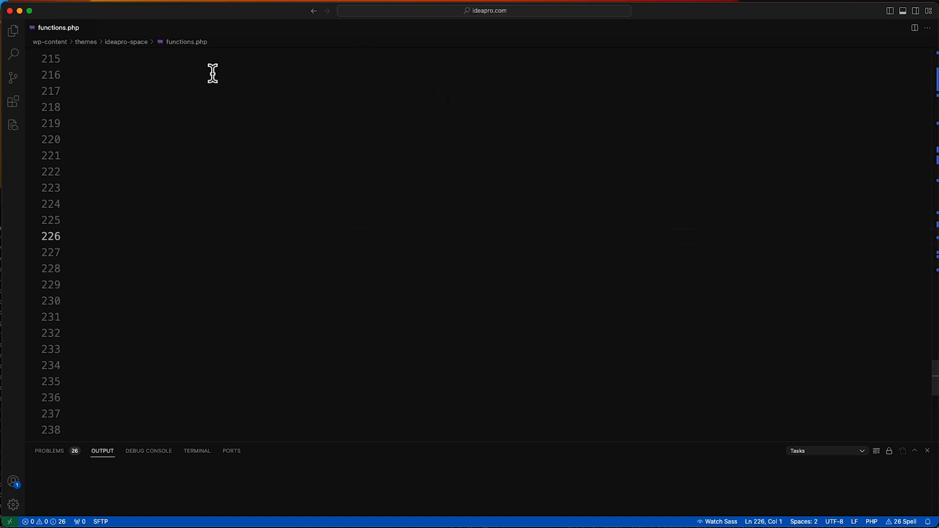
mouse_move(195, 53)
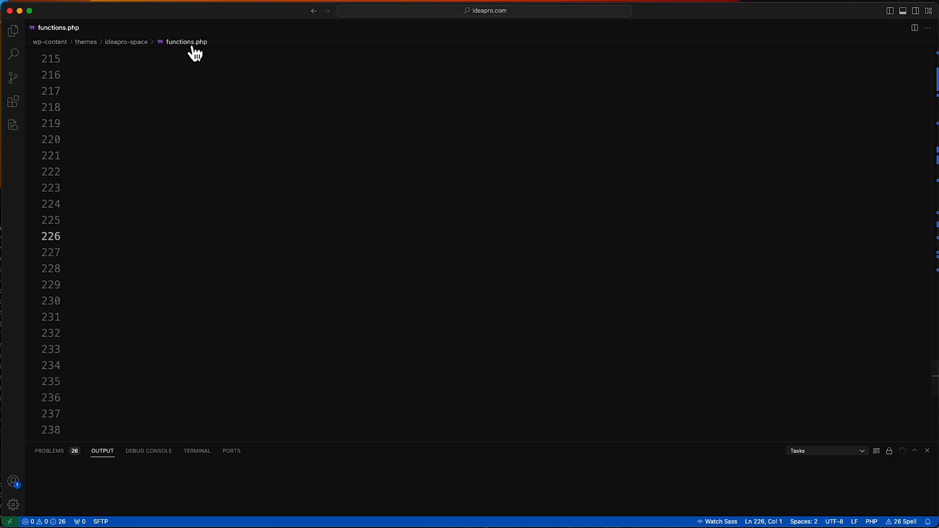
mouse_move(165, 141)
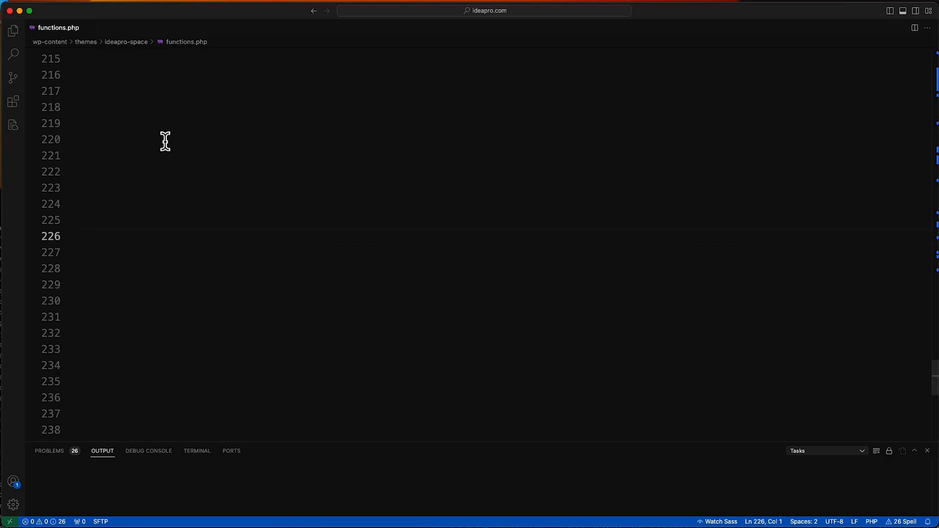
Step: Start a new unique_link_block_editor() function with its opening brace on line 218
scroll(up, 3)
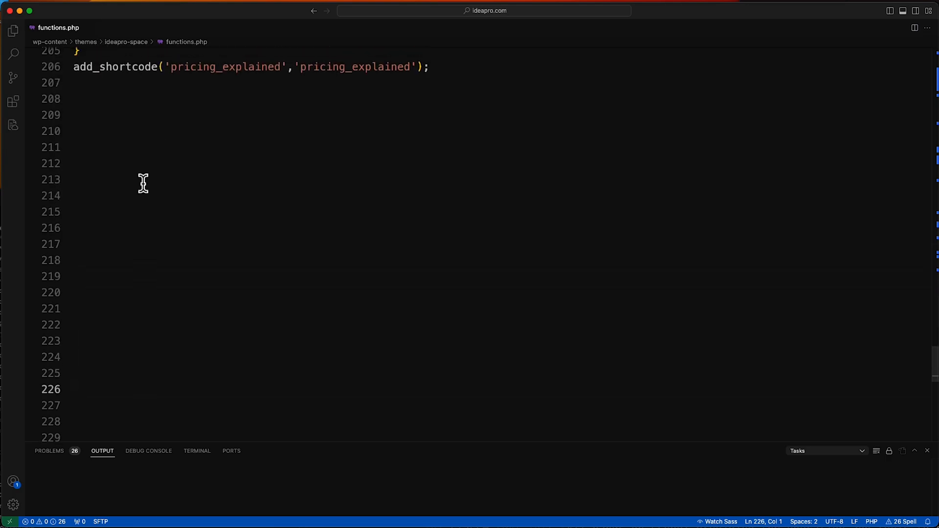
scroll(down, 3)
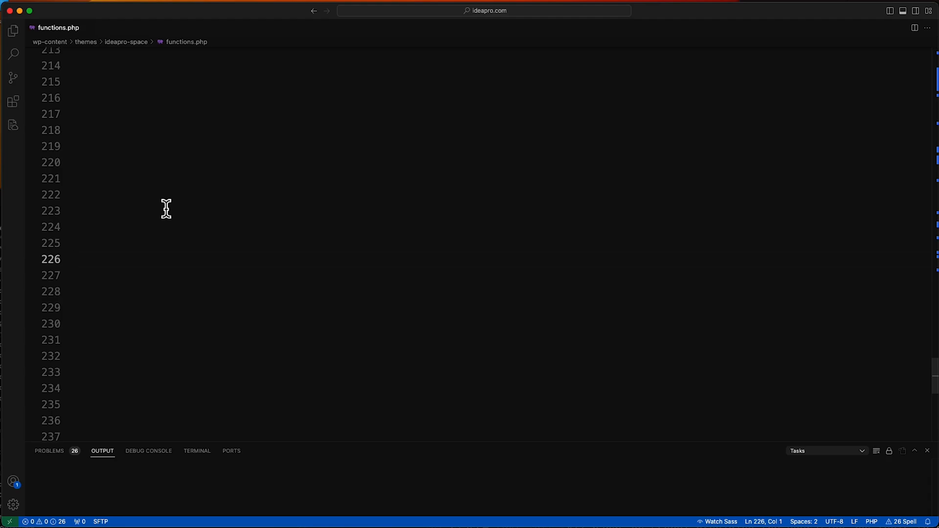
click(81, 130)
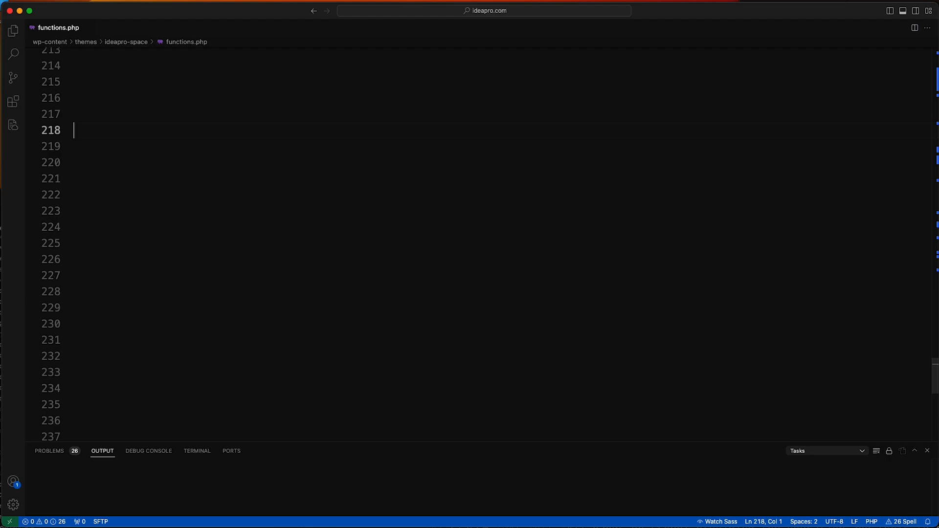
text(function)
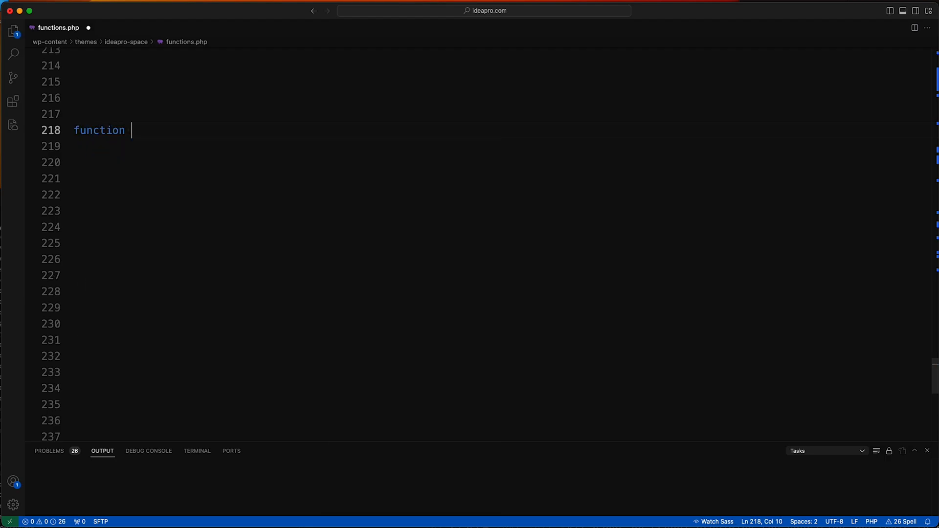
text(uniqu)
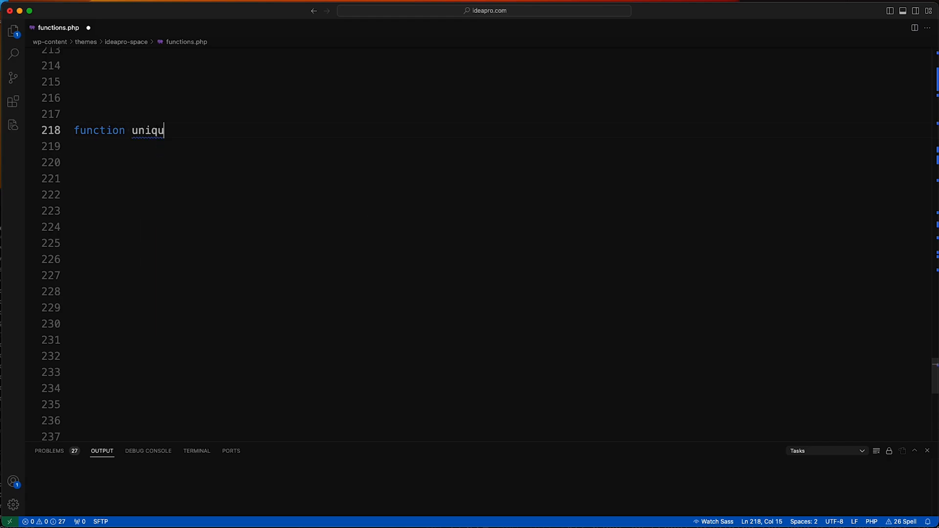
text(e_)
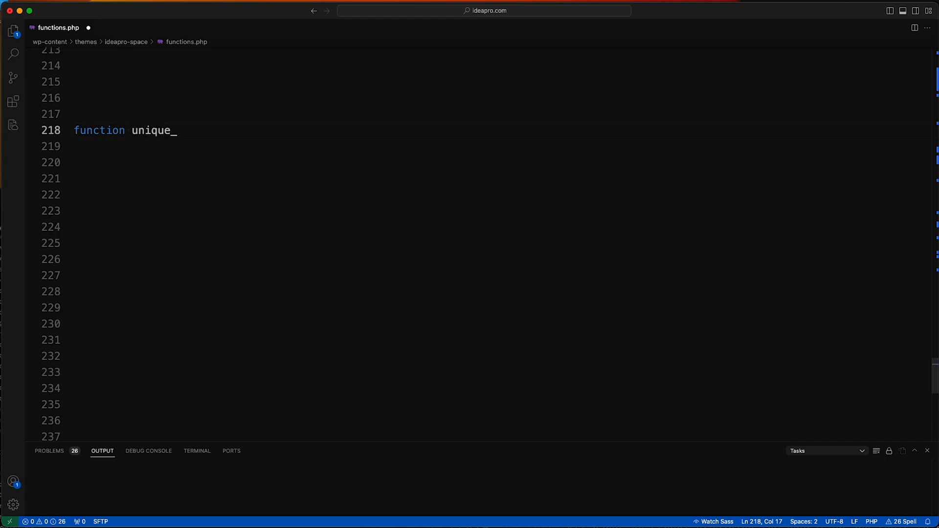
text(link_blo)
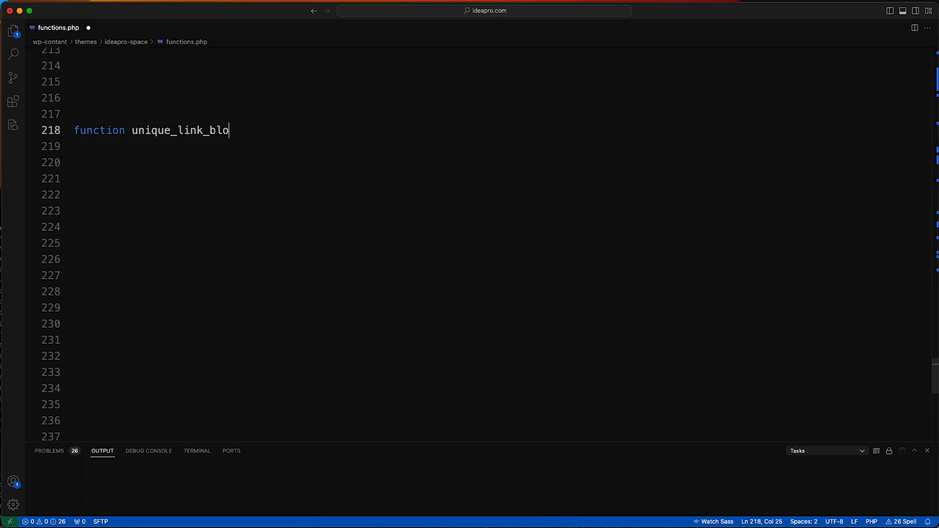
text(ck_eid)
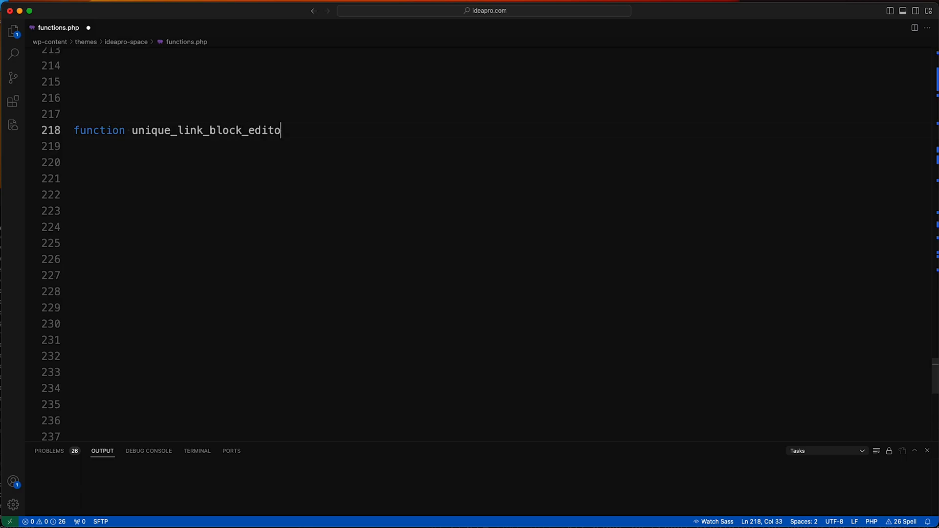
text(r())
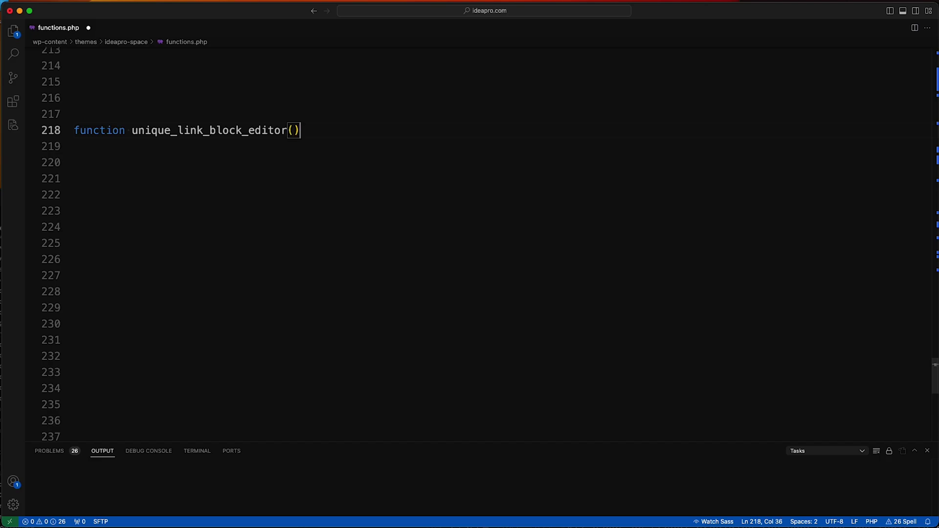
text({)
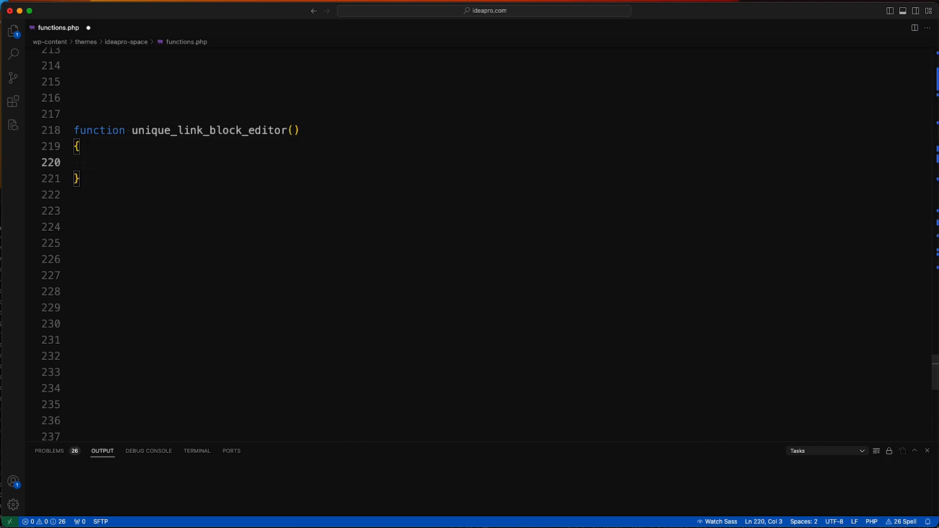
Step: Declare global $submenu as the first line of the function body
text(global)
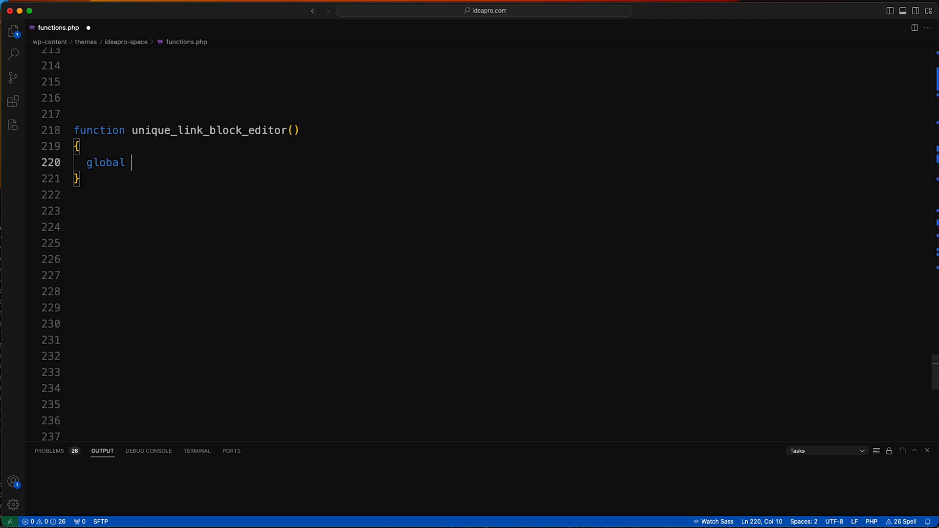
text($submenu)
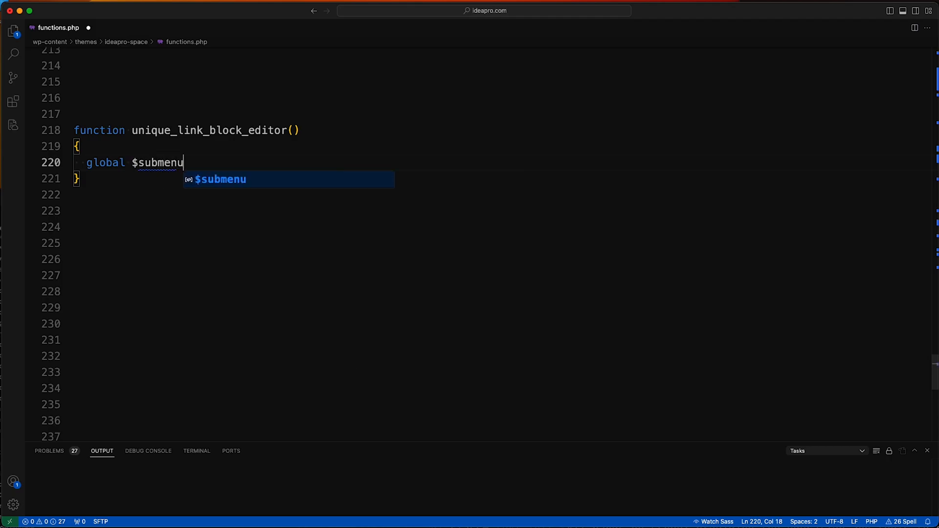
key(Enter)
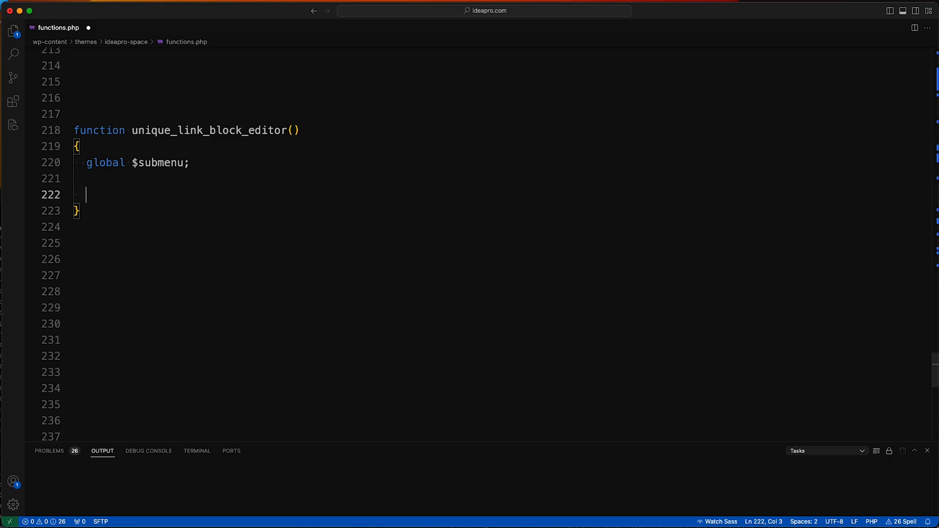
Step: Reference $submenu['options-general.php'] inside the function body
text($sub)
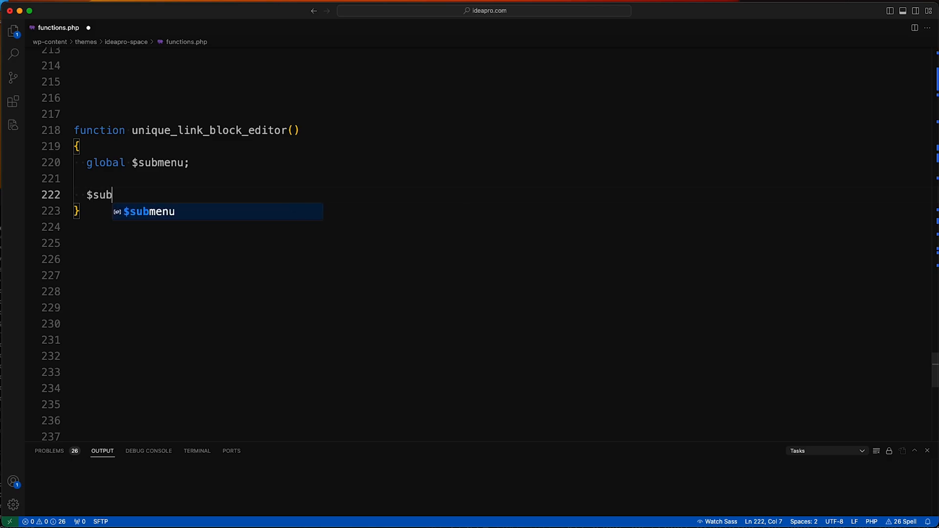
text(menu)
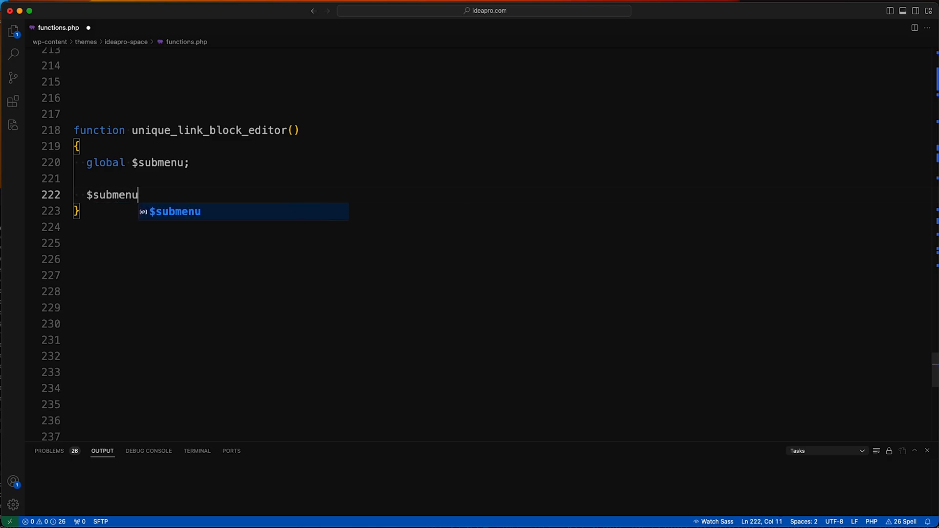
text([])
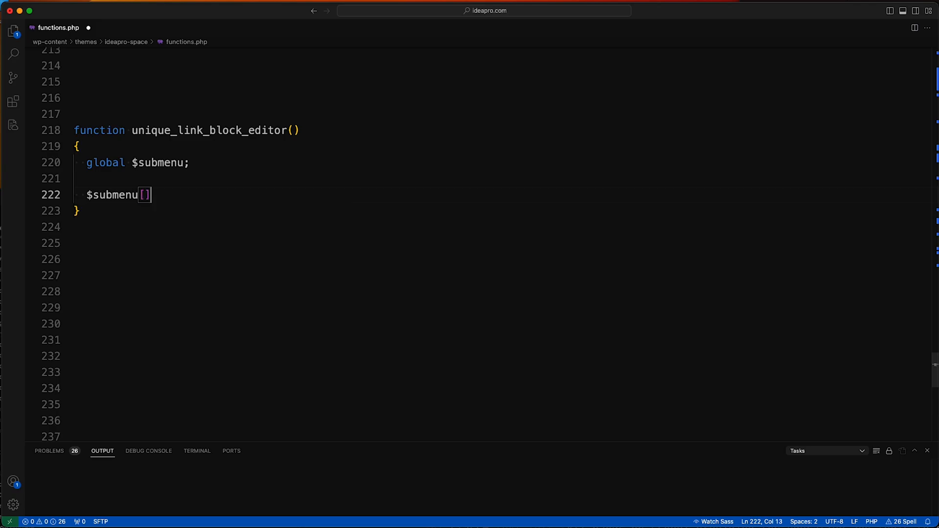
text('')
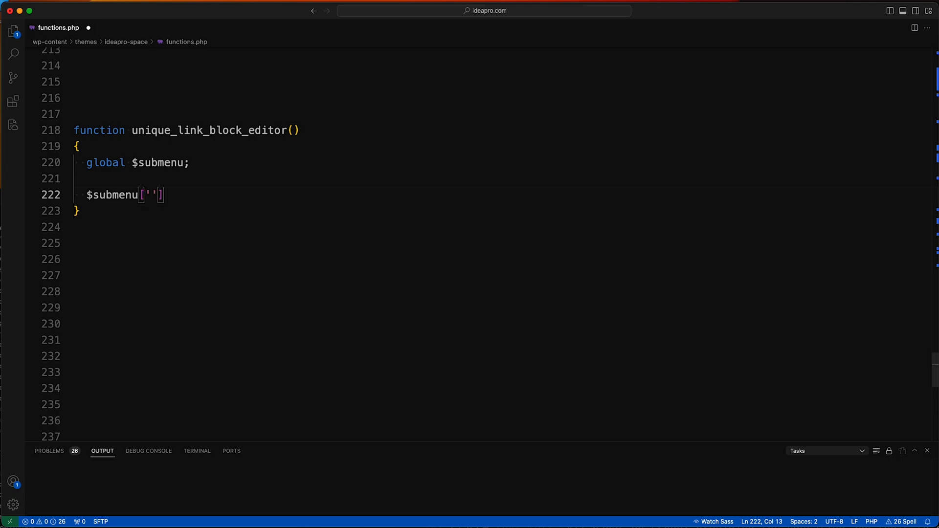
text(options-)
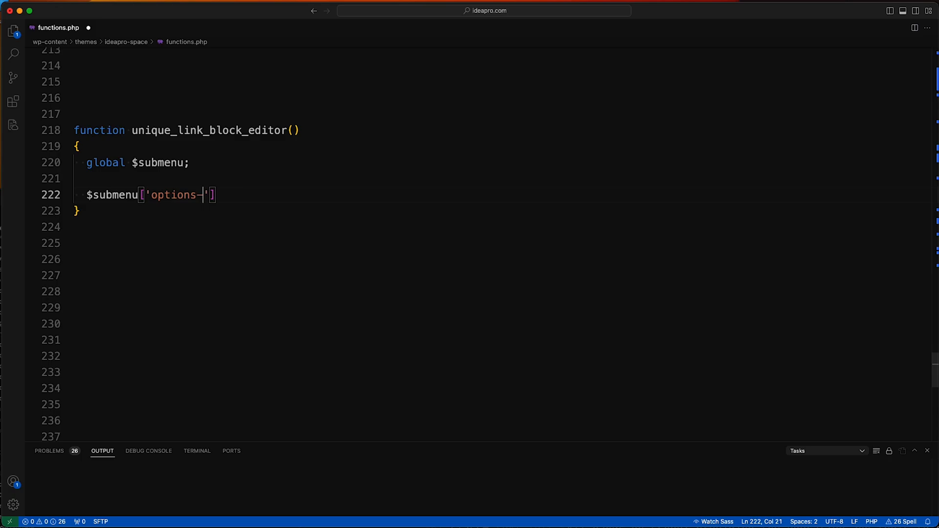
text(general)
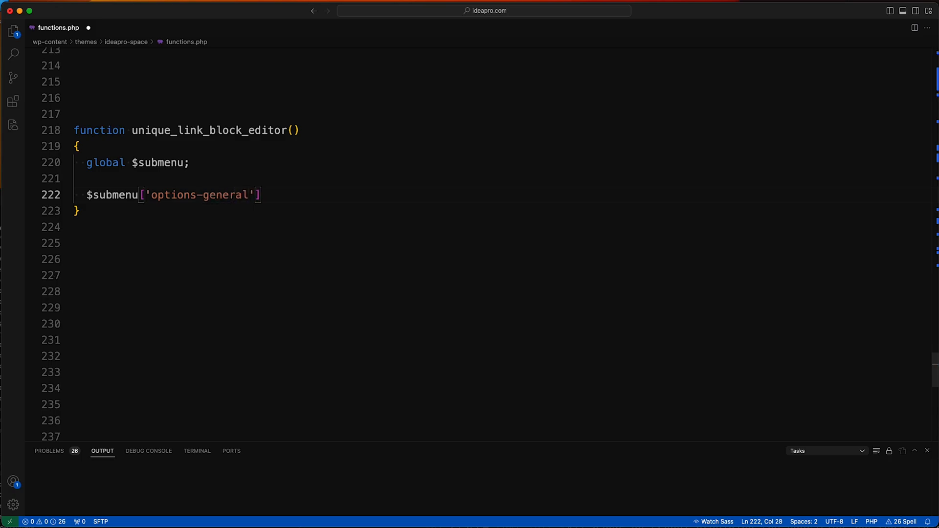
text(.php)
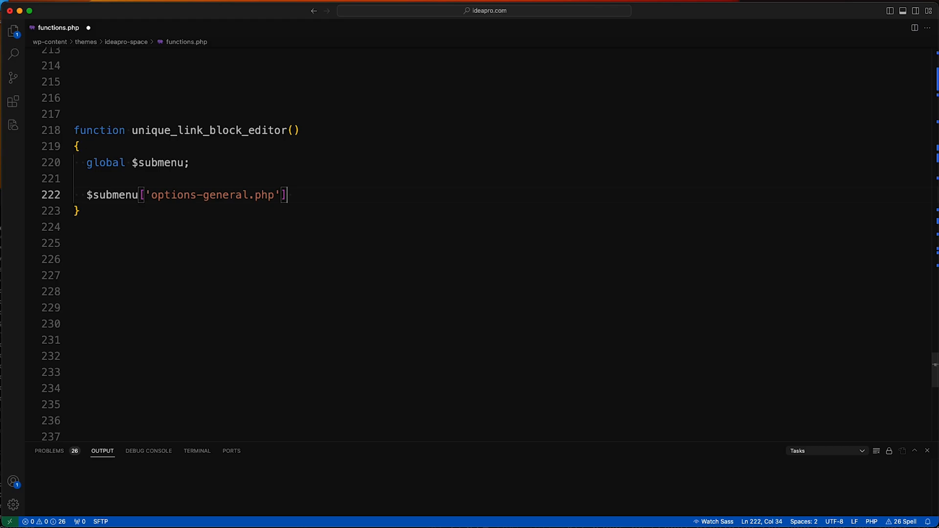
Step: Append a new array( ) entry to that submenu and begin its first quoted element
text([] =)
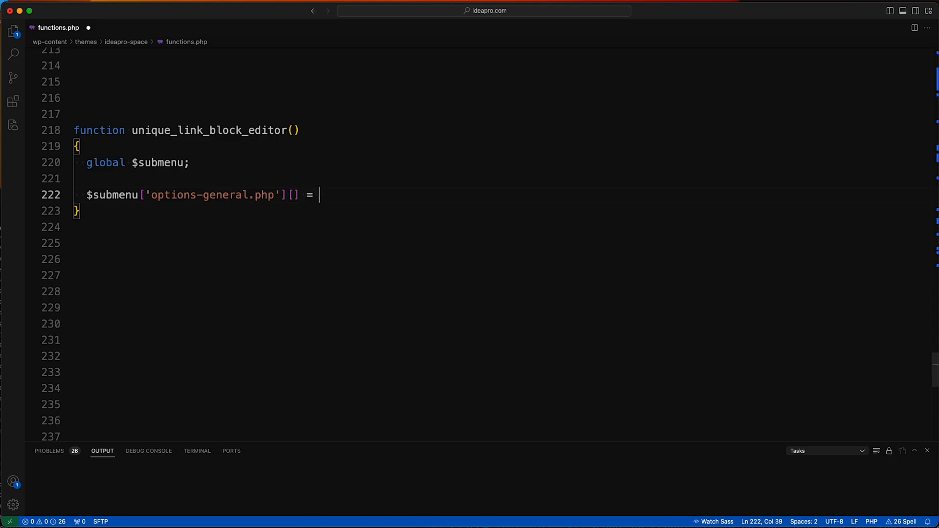
text(array()
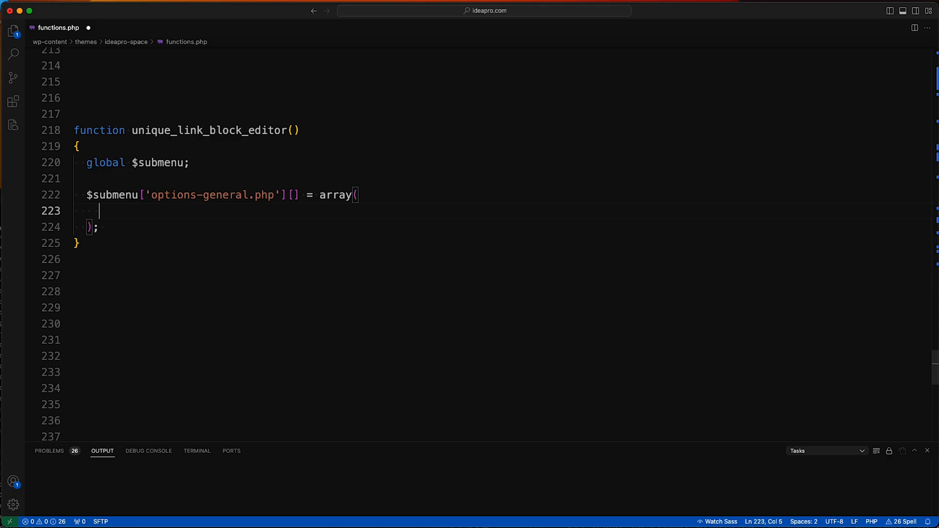
text('')
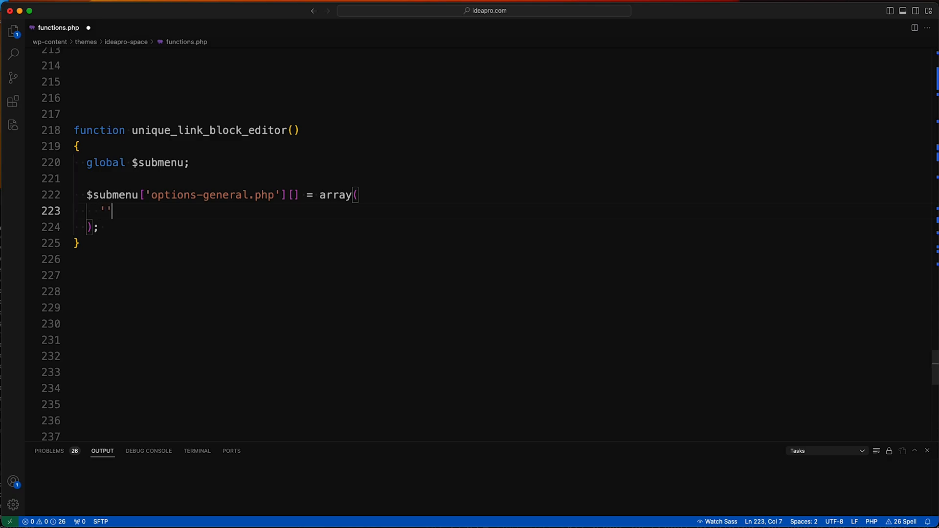
text(;)
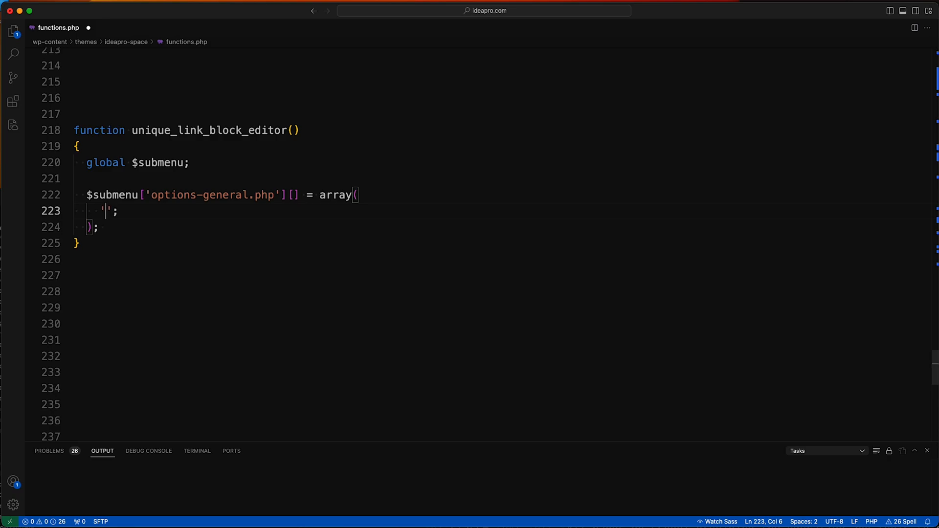
text(N;pc)
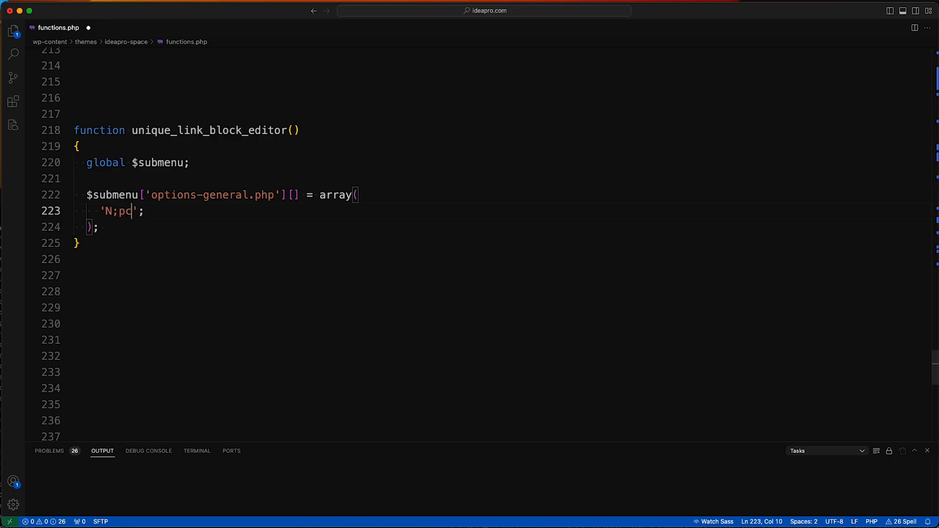
Step: Fill the entry with 'Block Editor' and 'manage_options', leaving an empty third string
key(Backspace)
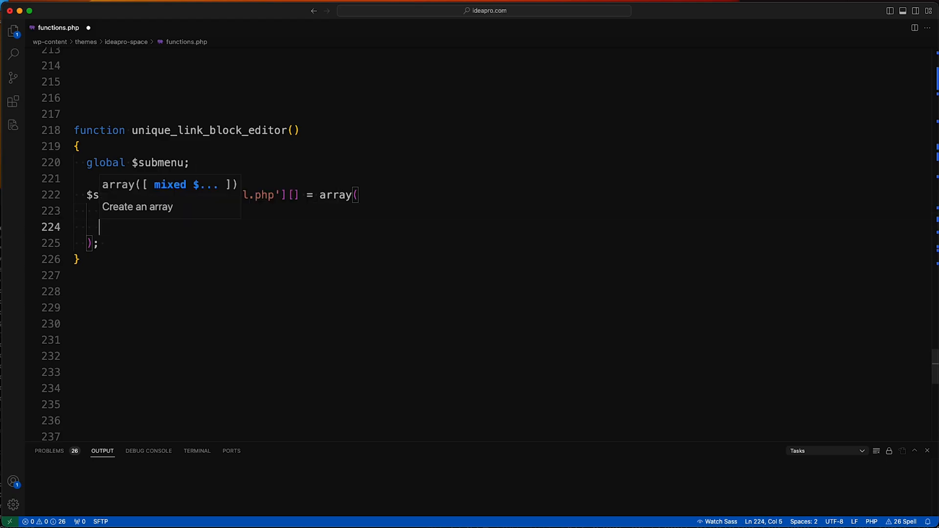
text(u)
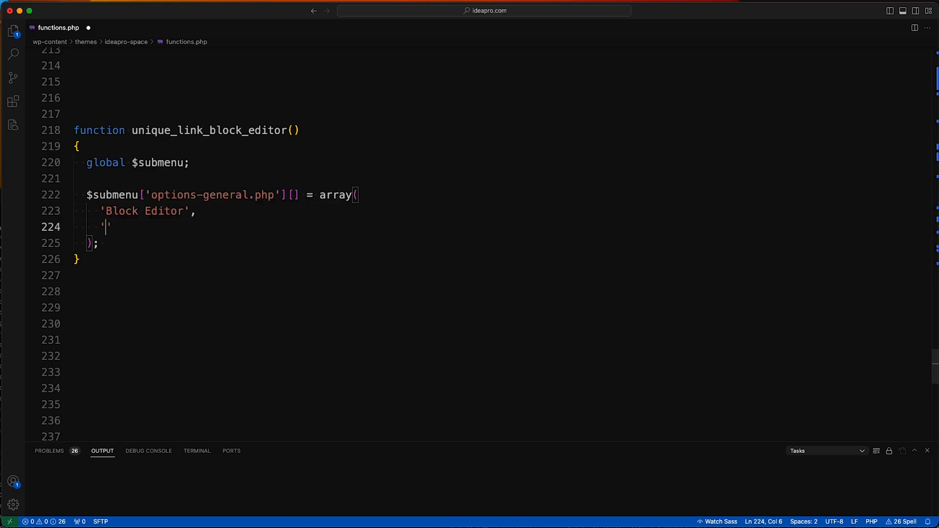
text(manage_opt)
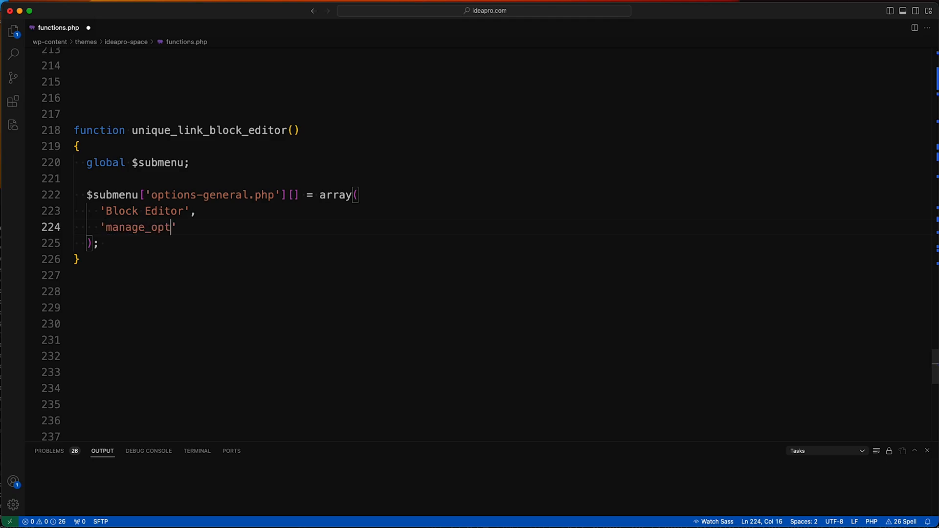
text(ions')
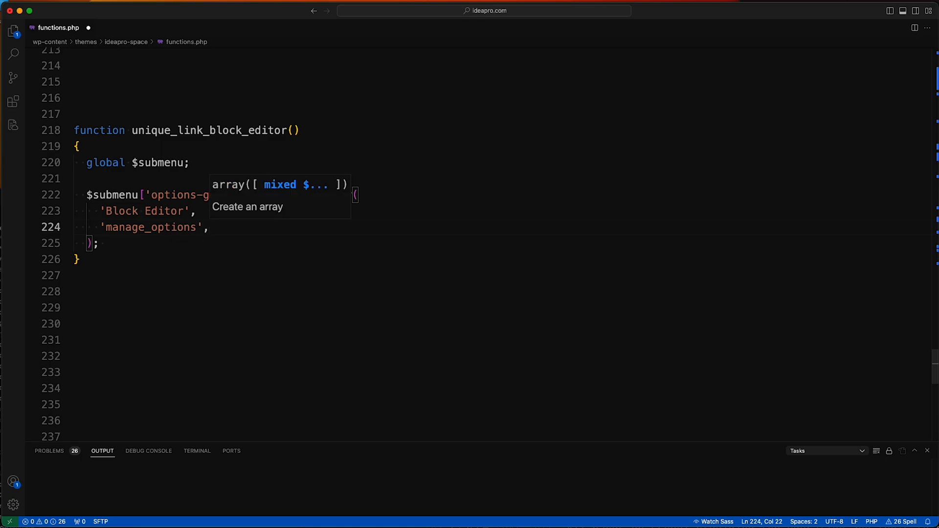
key(Enter)
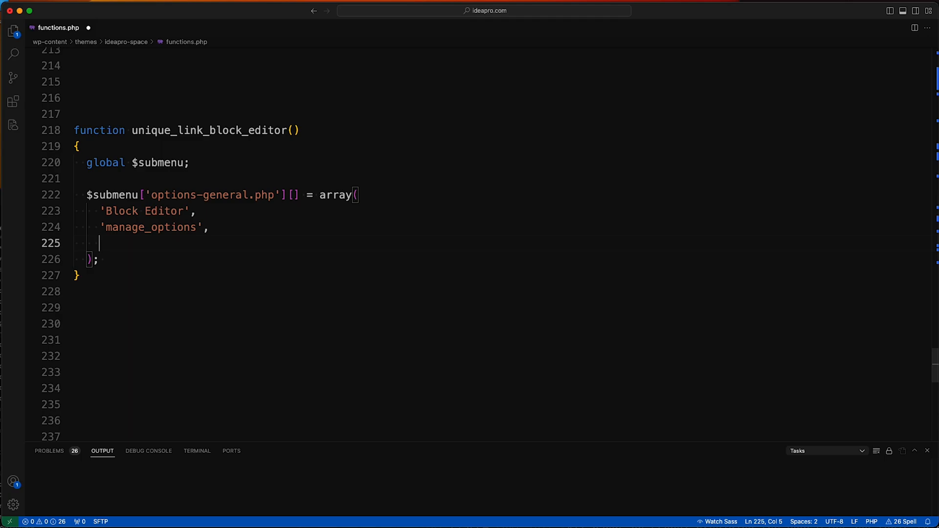
text('')
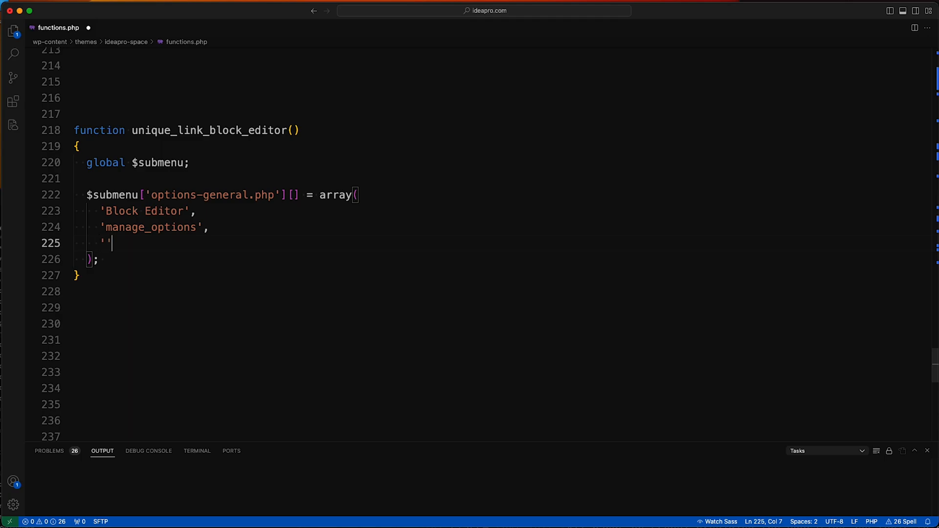
mouse_move(577, 226)
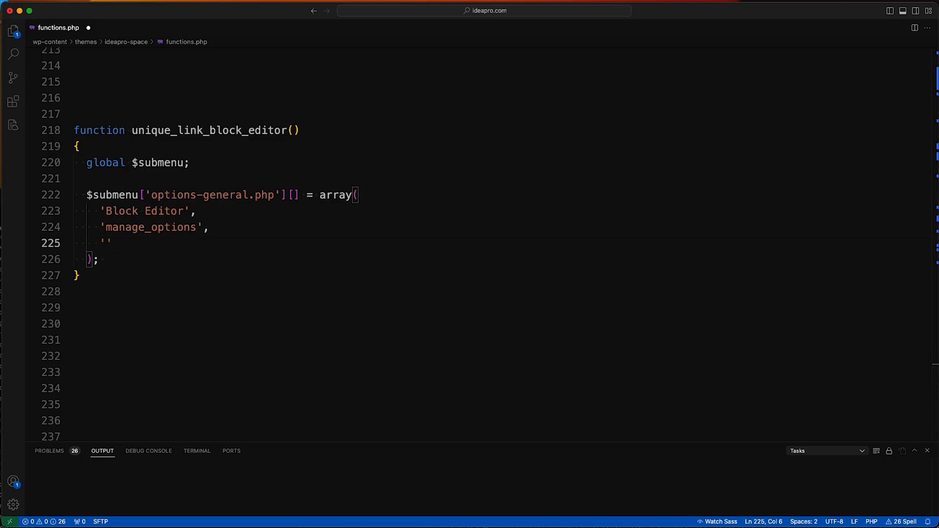
mouse_move(498, 185)
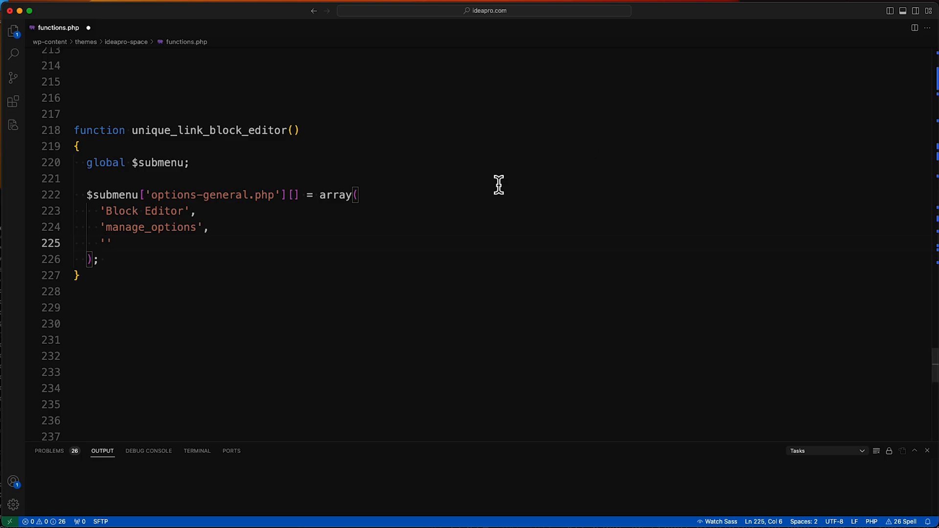
mouse_move(489, 212)
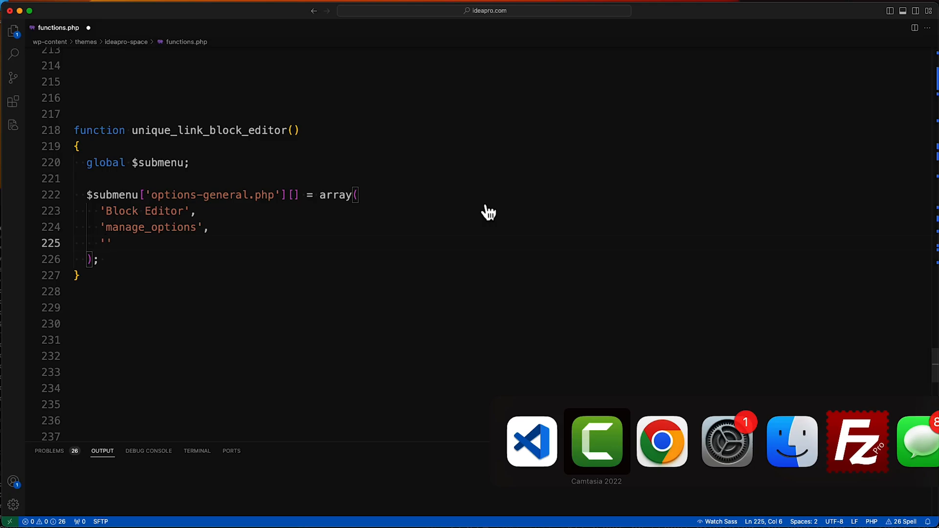
Step: Bring up the WordPress Patterns page in Chrome
click(662, 442)
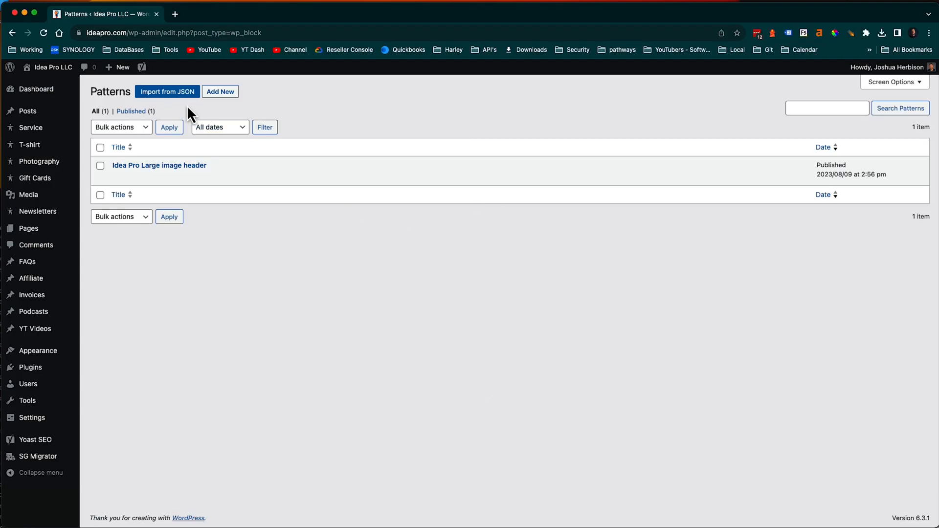
mouse_move(80, 188)
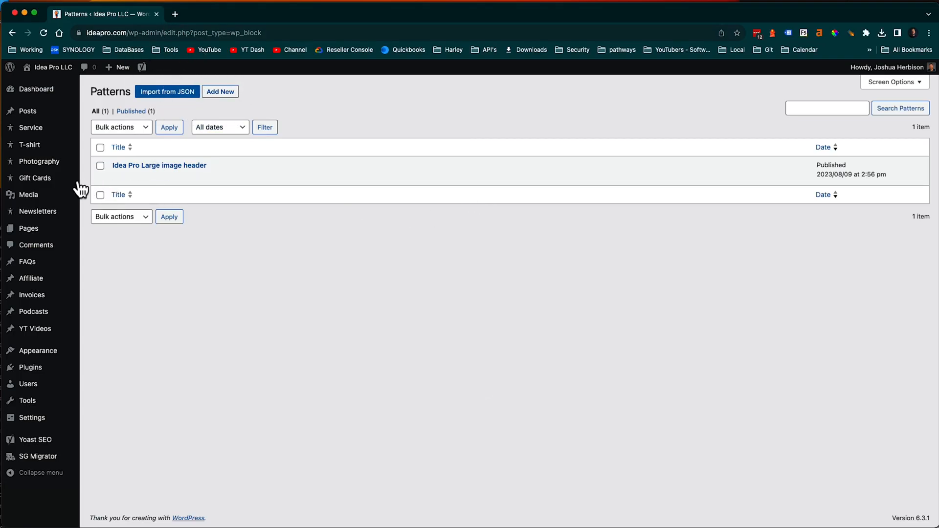
mouse_move(398, 160)
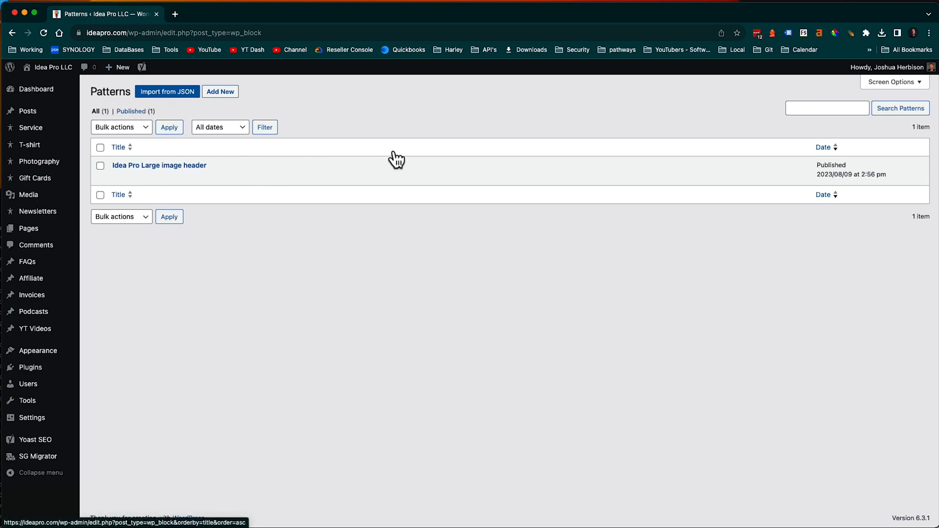
mouse_move(257, 248)
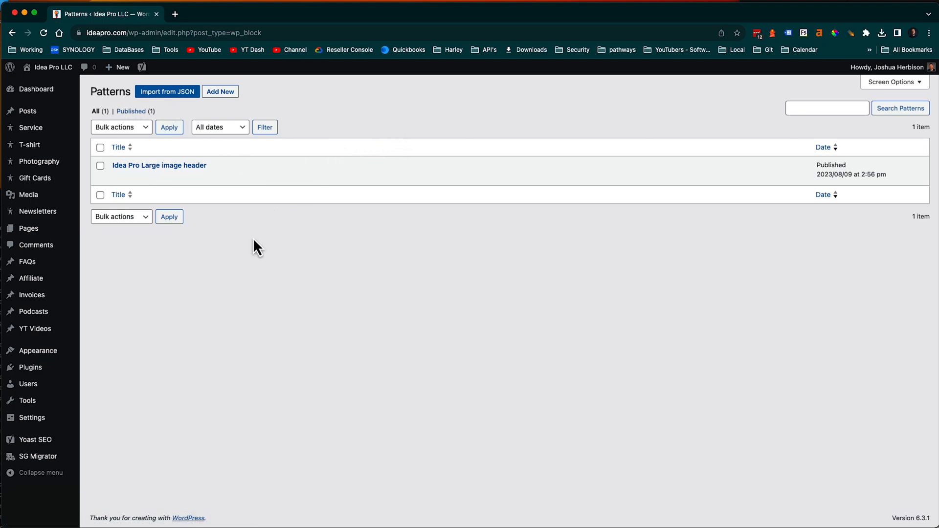
mouse_move(398, 132)
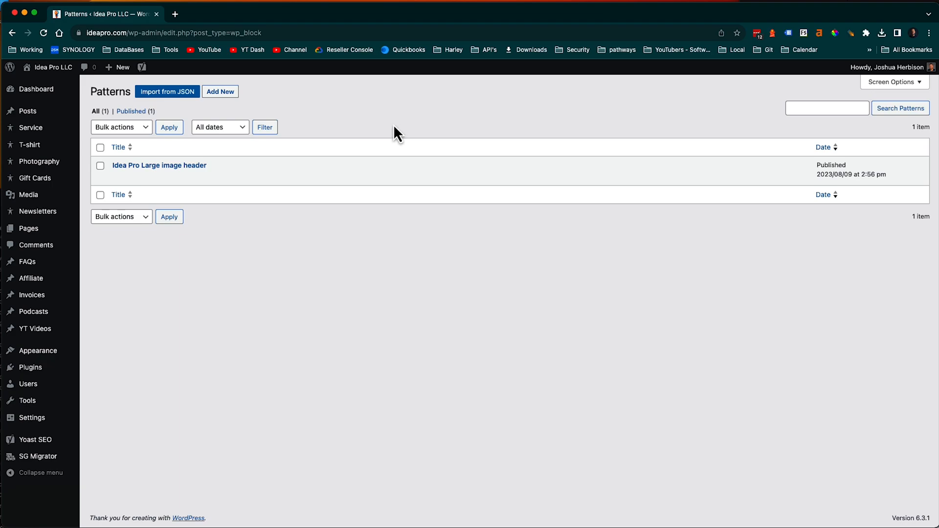
mouse_move(167, 33)
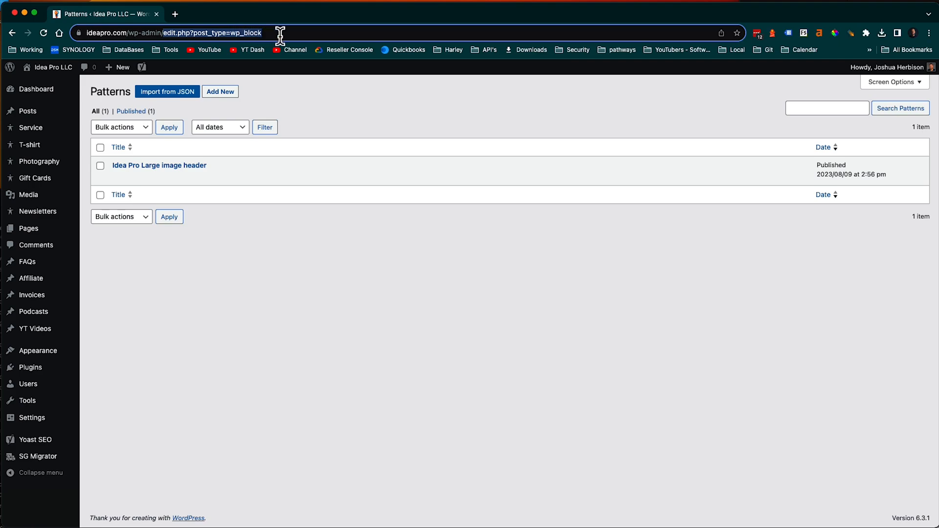
mouse_move(306, 33)
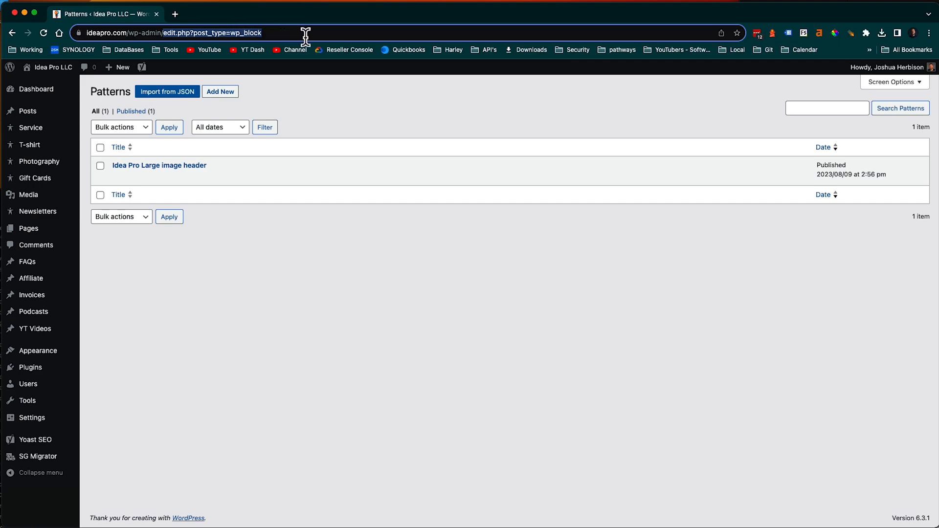
Step: Return to functions.php in Visual Studio Code after copying the Patterns address
click(180, 34)
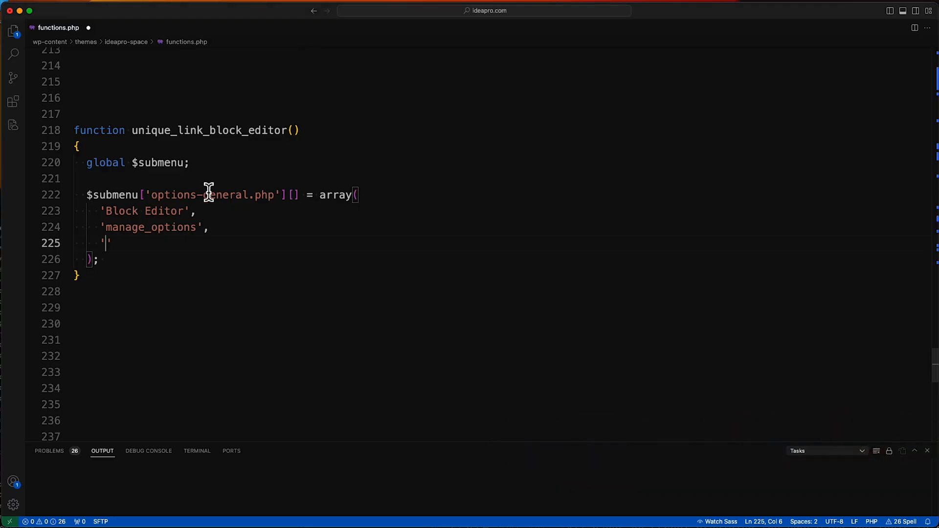
Step: Set the entry's third element to 'edit.php?post_type=wp_block' and move below the function
text(edit.php?post_type=wp_block)
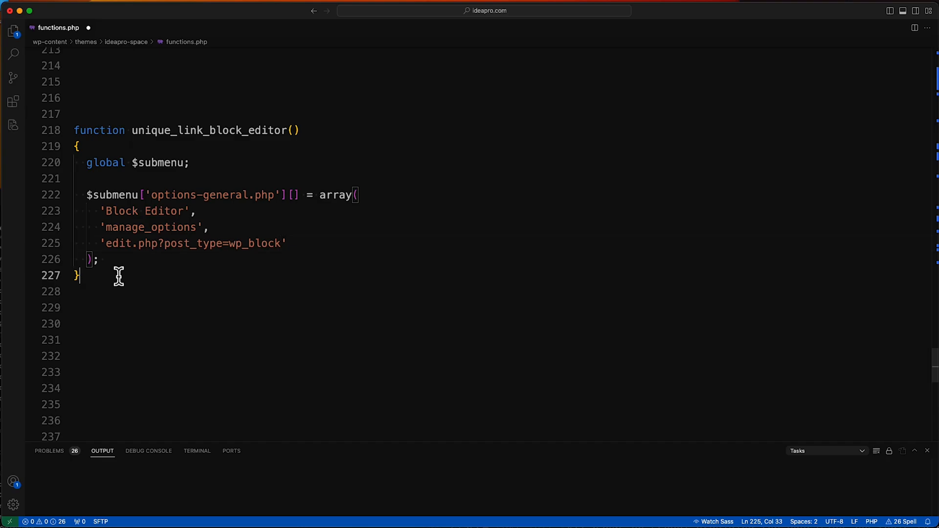
click(81, 291)
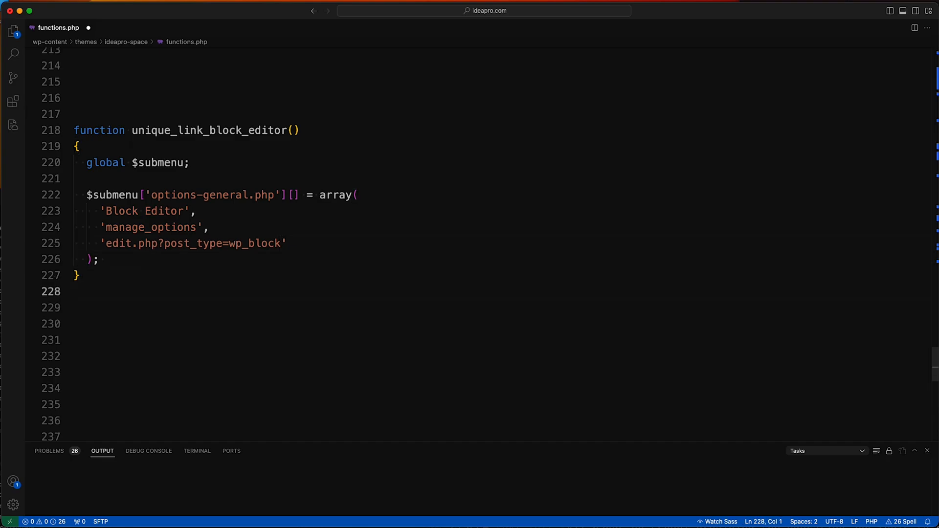
Step: Write add_action('admin_menu', '') below the function with an empty callback argument
text(add_action();)
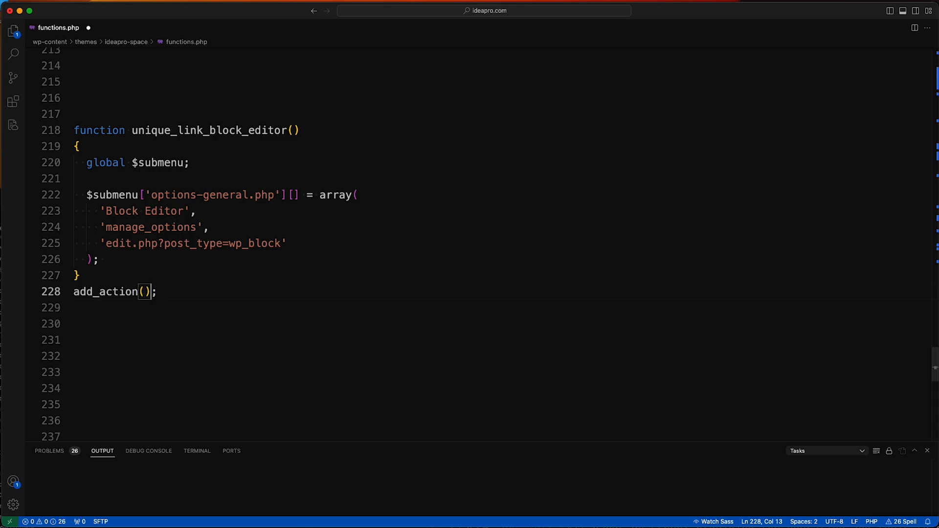
text('')
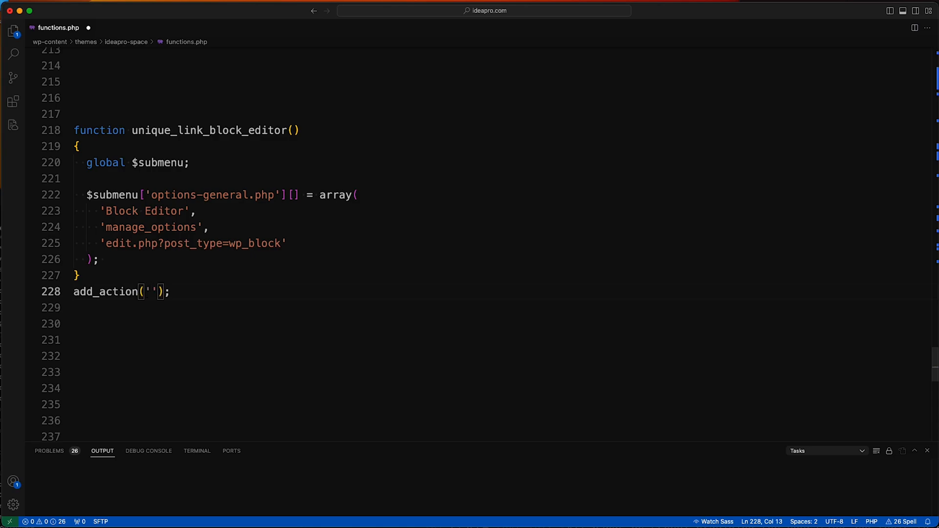
text(admin_men)
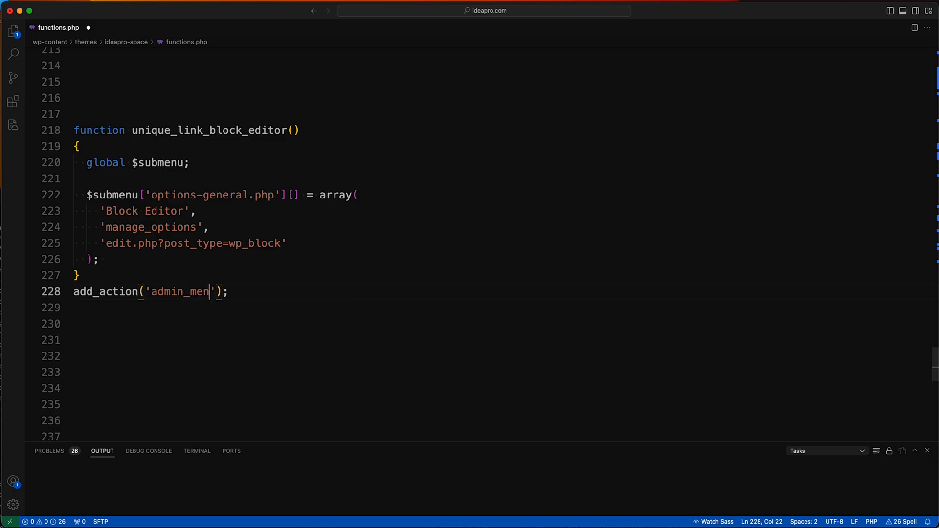
text(u',)
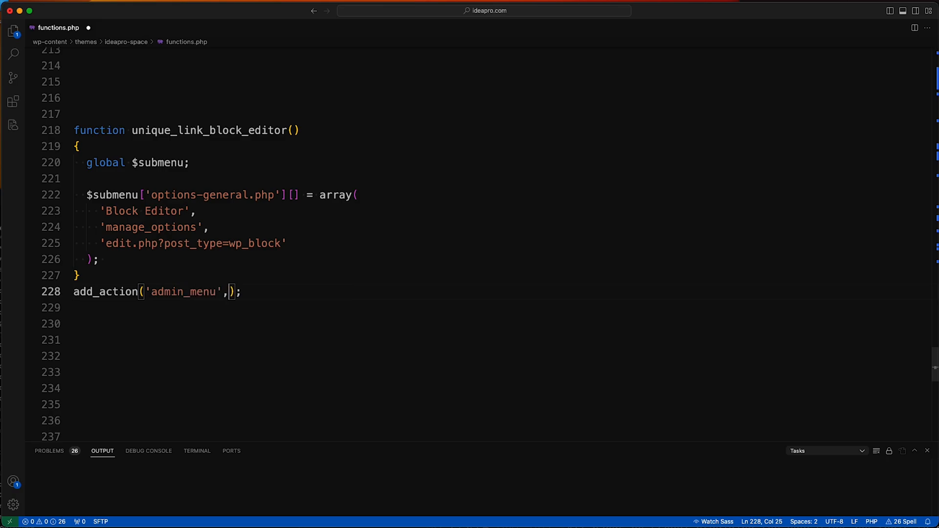
text('')
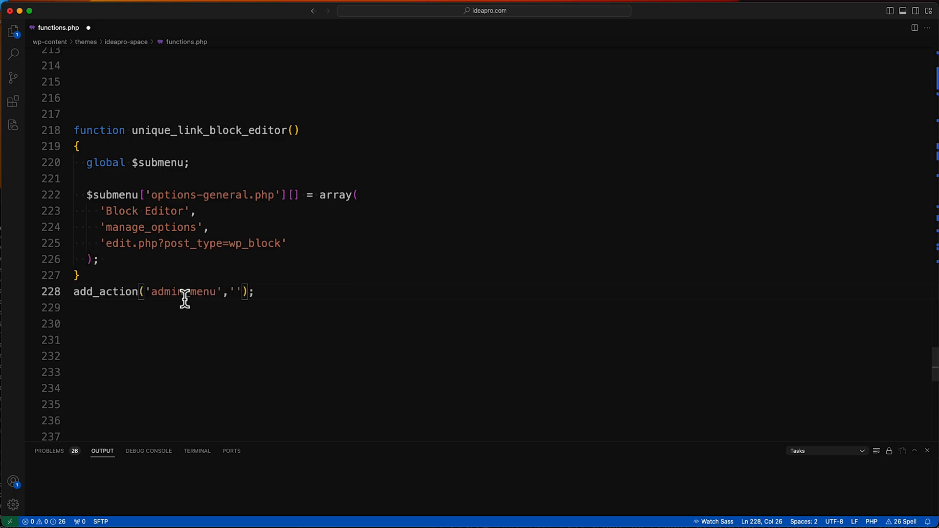
double_click(182, 292)
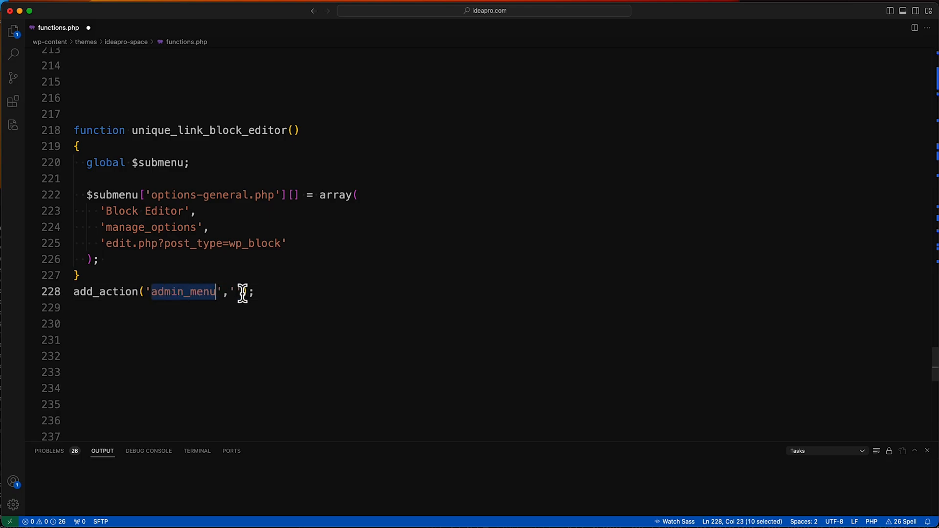
text(')
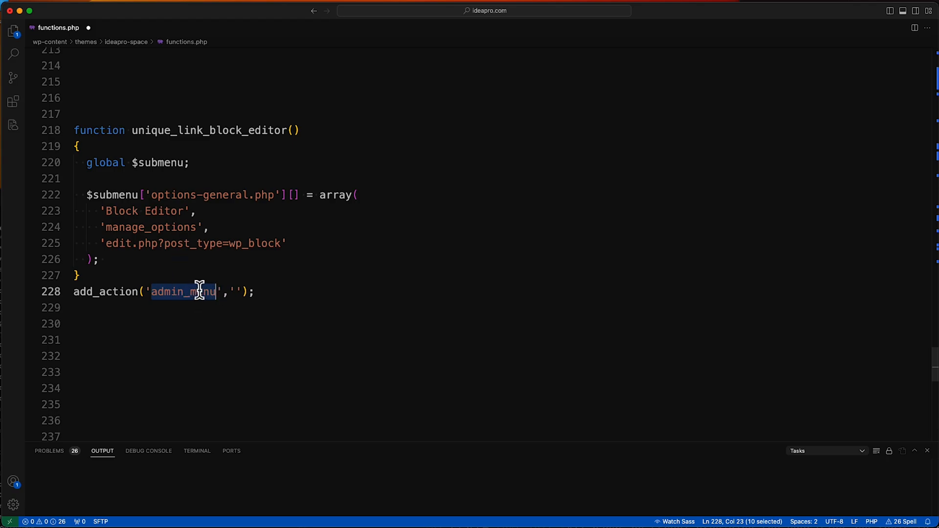
mouse_move(202, 144)
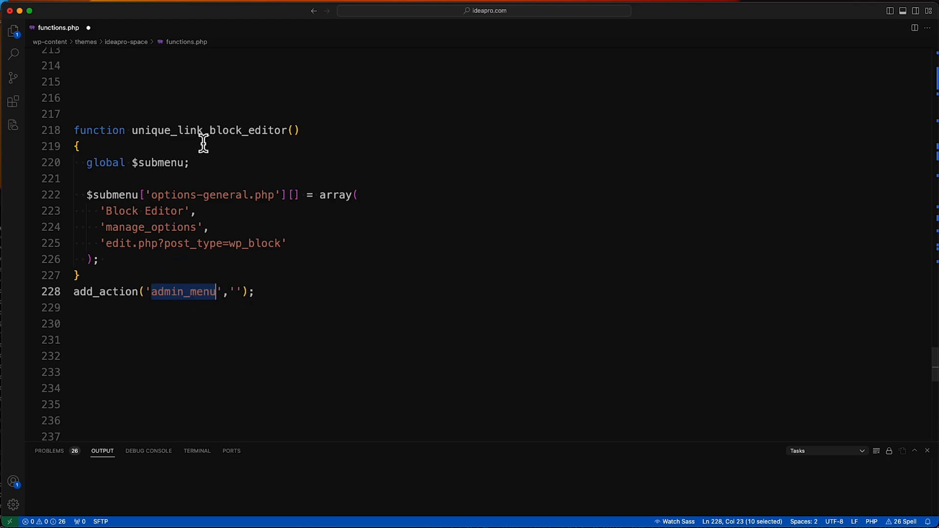
Step: Fill in unique_link_block_editor as the callback, save functions.php and return to Chrome
double_click(210, 130)
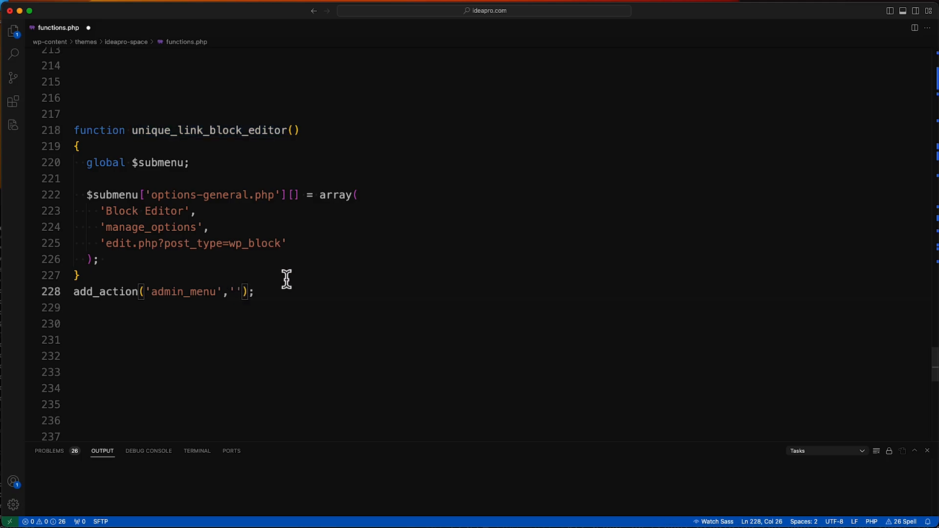
text(unique_link_block_editor)
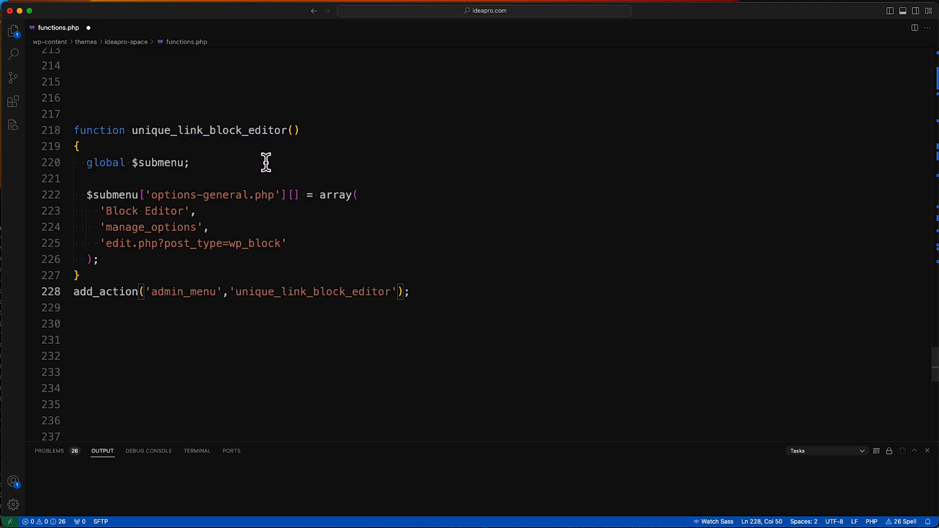
double_click(209, 130)
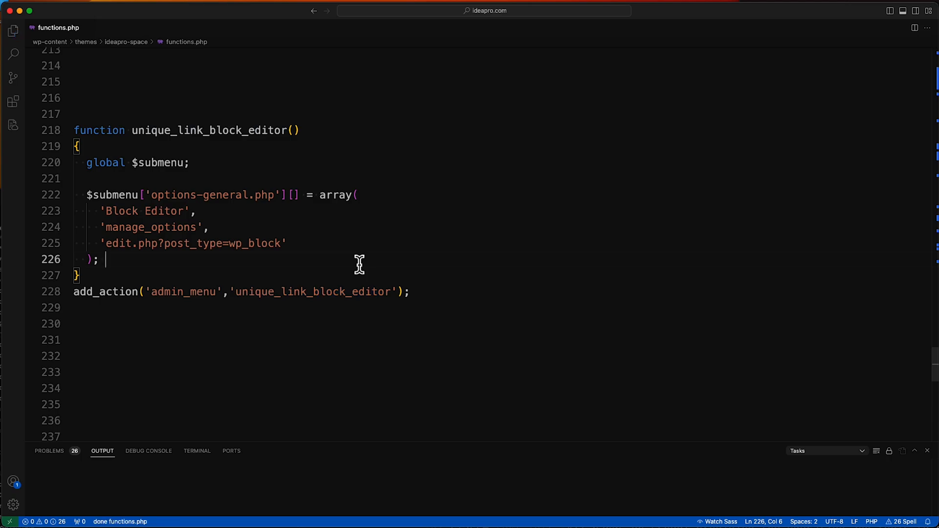
mouse_move(380, 343)
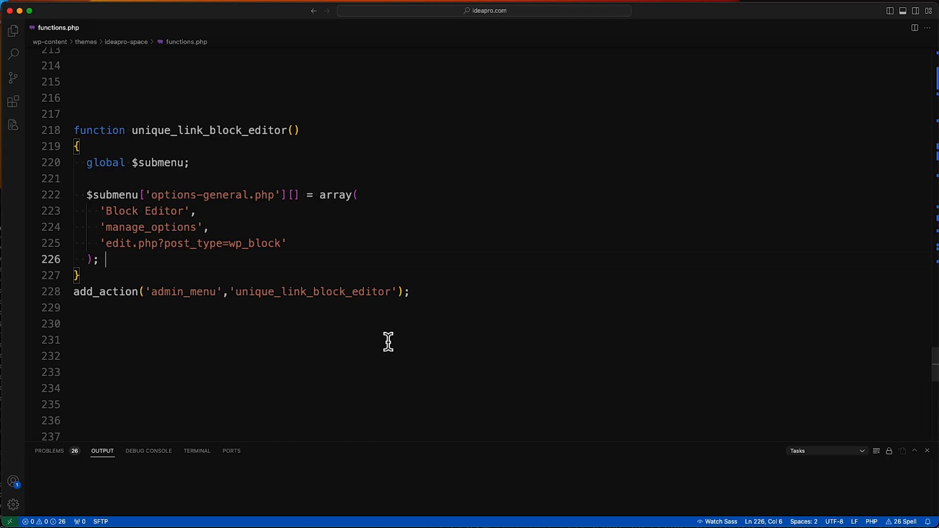
mouse_move(249, 385)
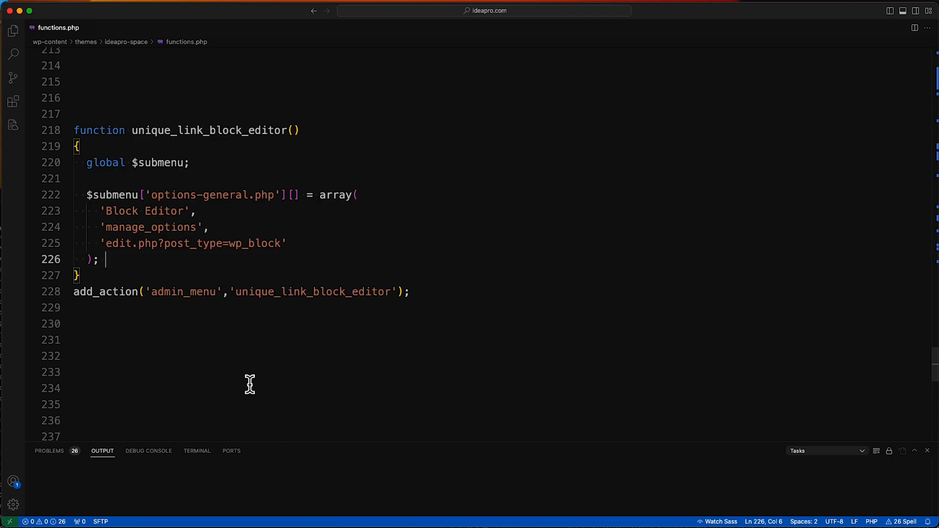
click(596, 441)
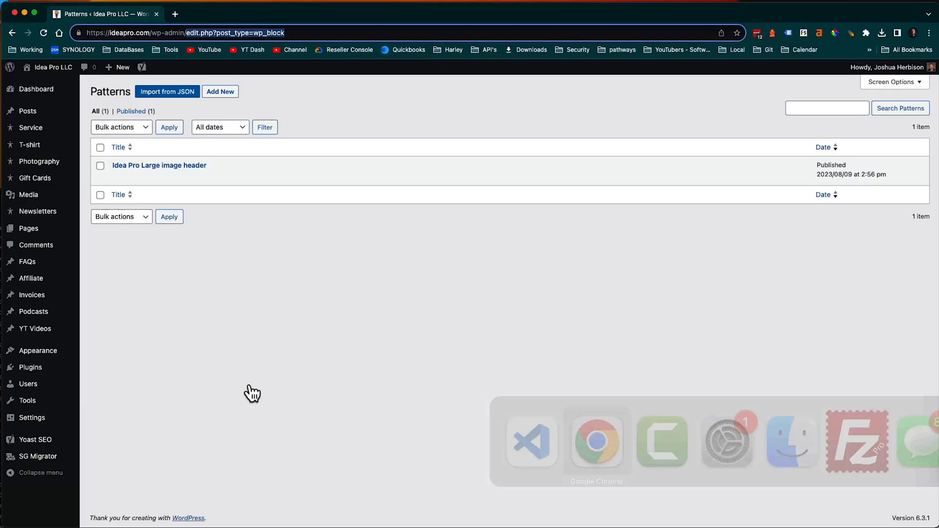
Step: From the dashboard, follow Settings > Block Editor to land on the Patterns list
click(31, 418)
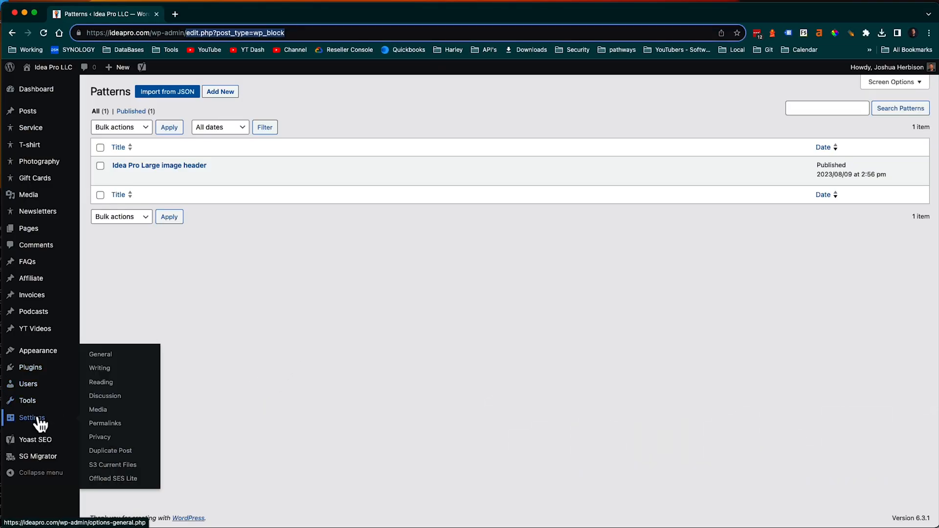
mouse_move(137, 424)
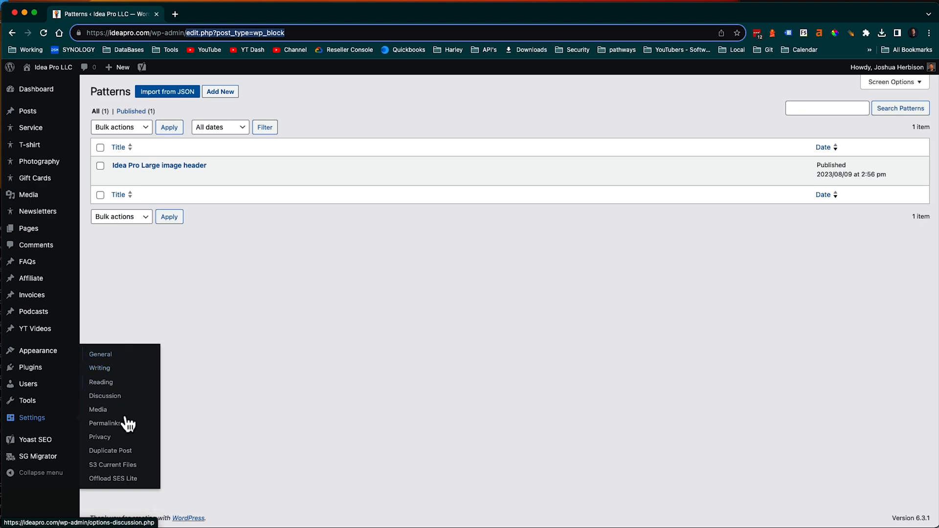
mouse_move(100, 436)
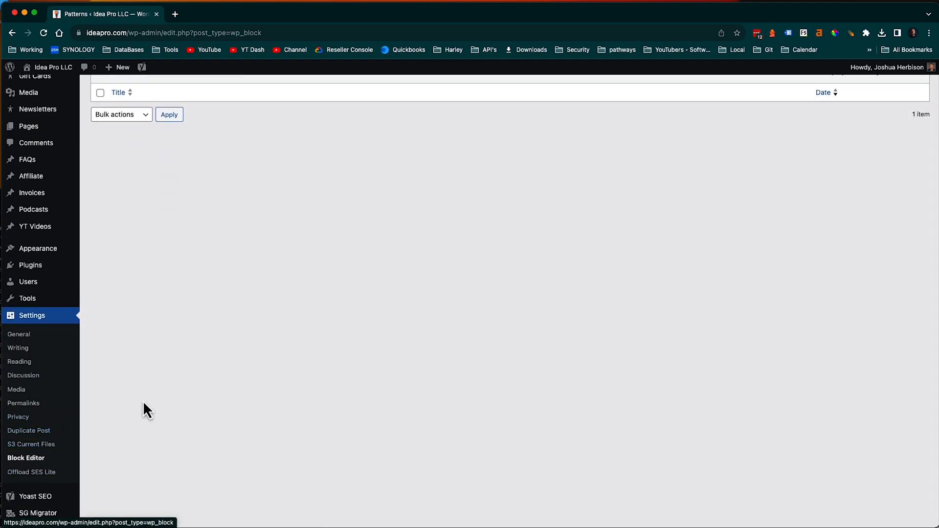
scroll(up, 3)
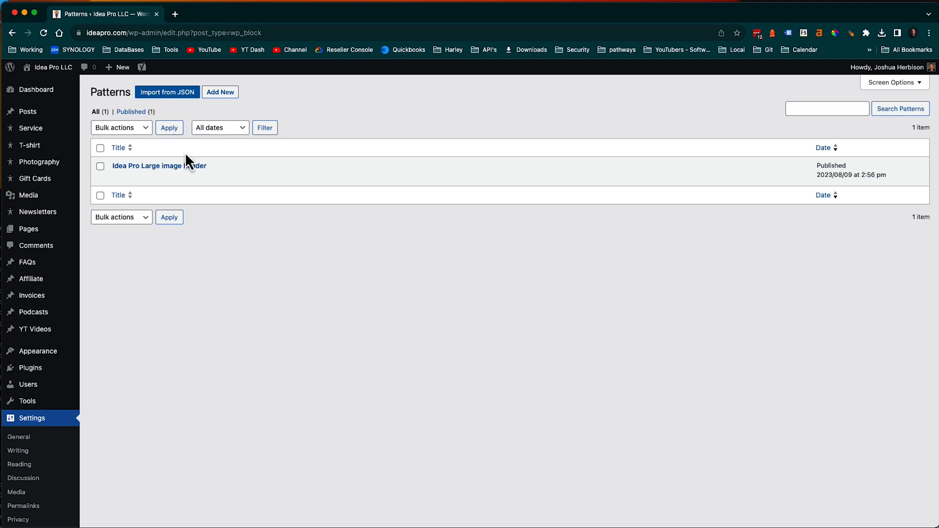
scroll(down, 3)
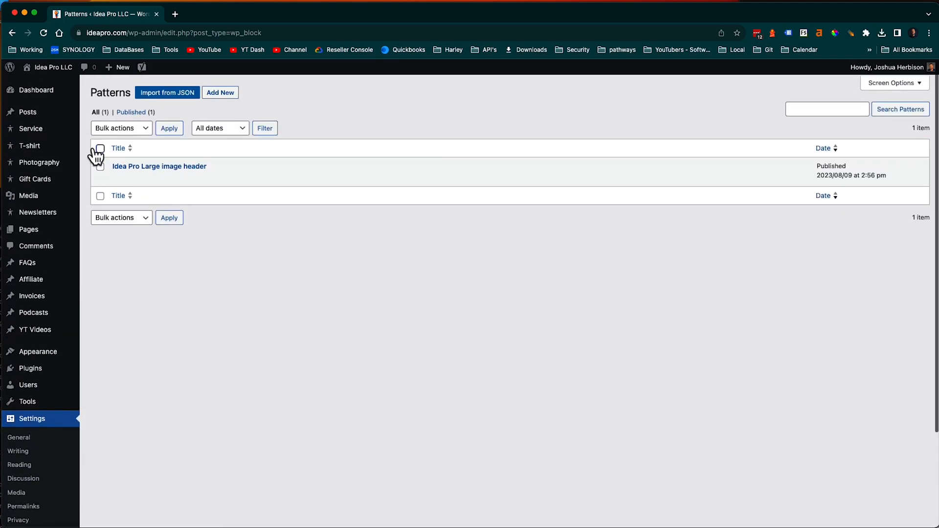
click(37, 82)
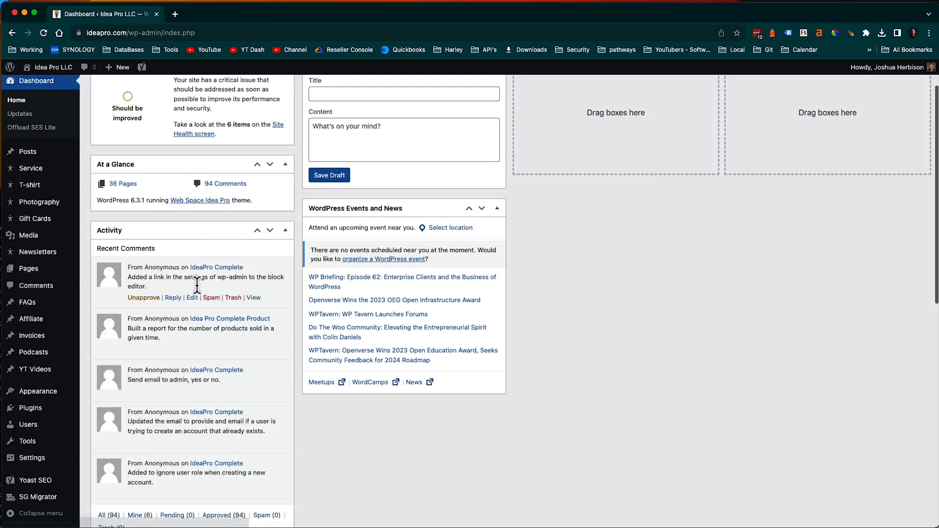
click(32, 458)
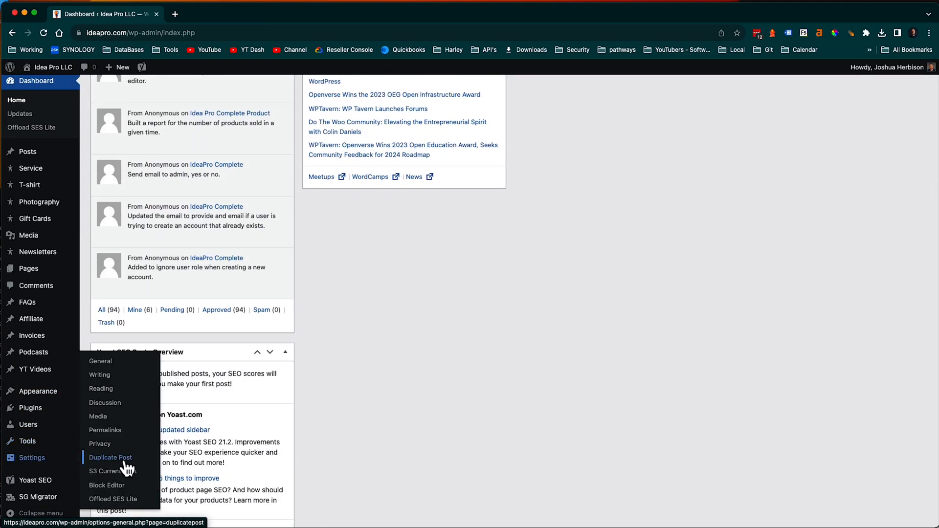
click(107, 485)
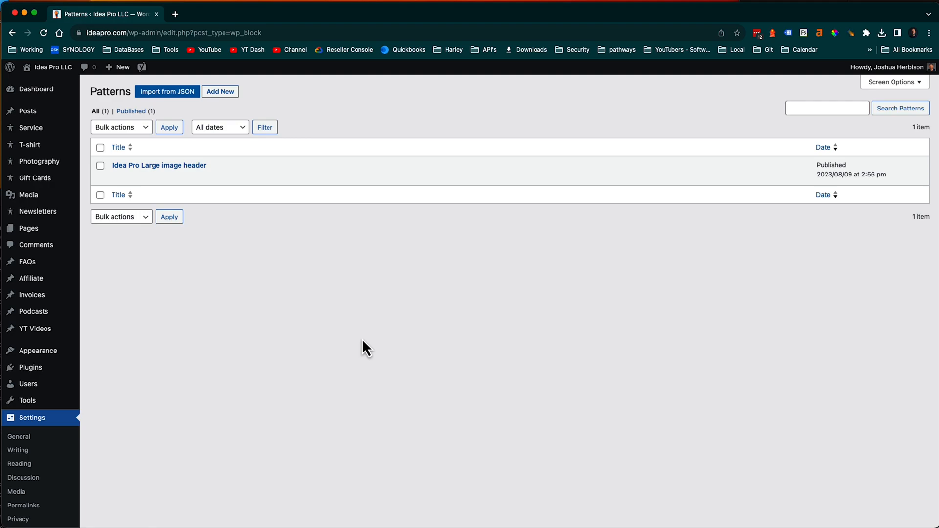
mouse_move(314, 334)
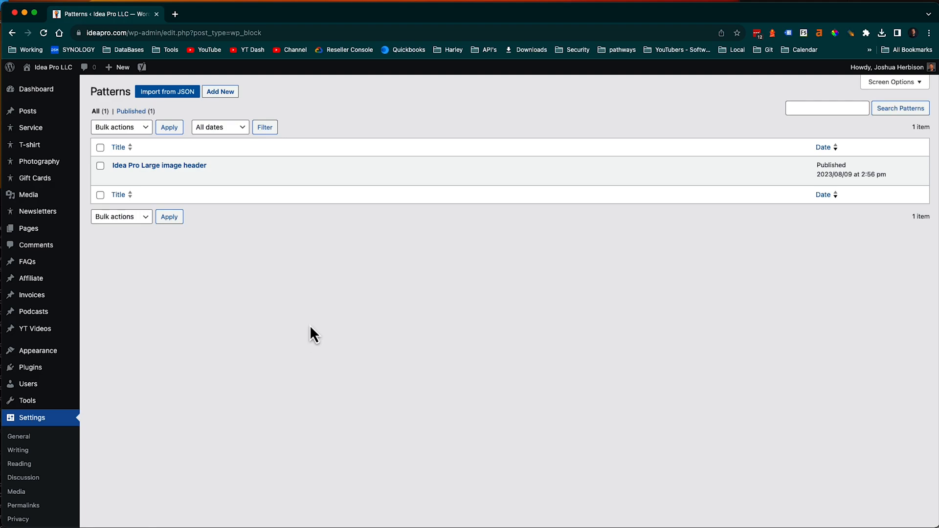
mouse_move(265, 277)
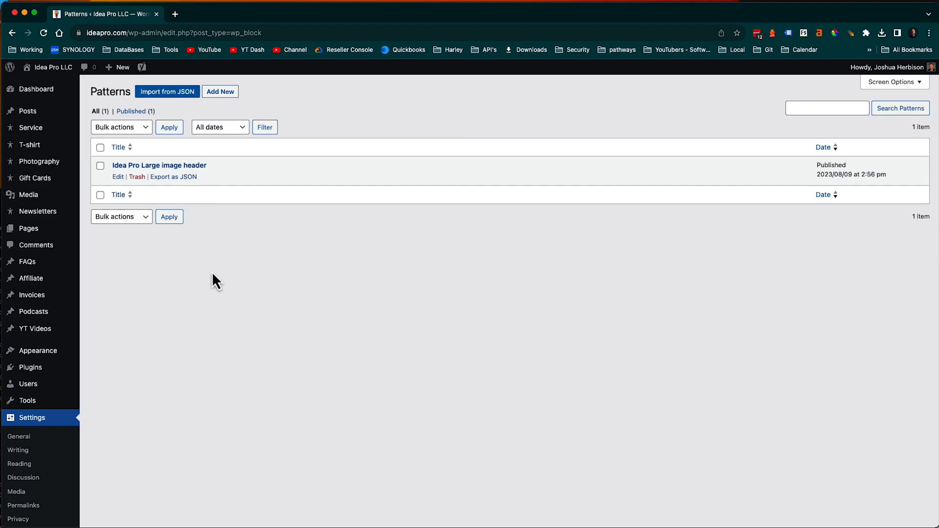
mouse_move(231, 233)
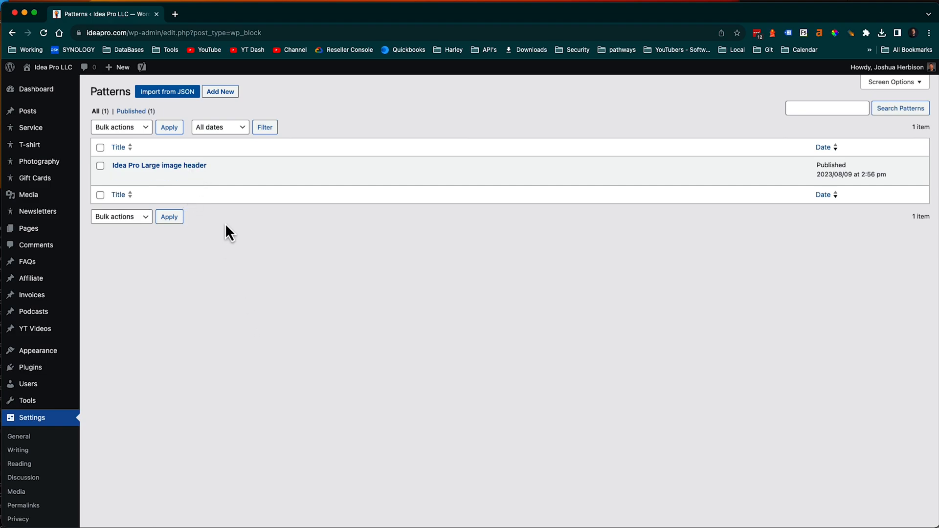
mouse_move(180, 157)
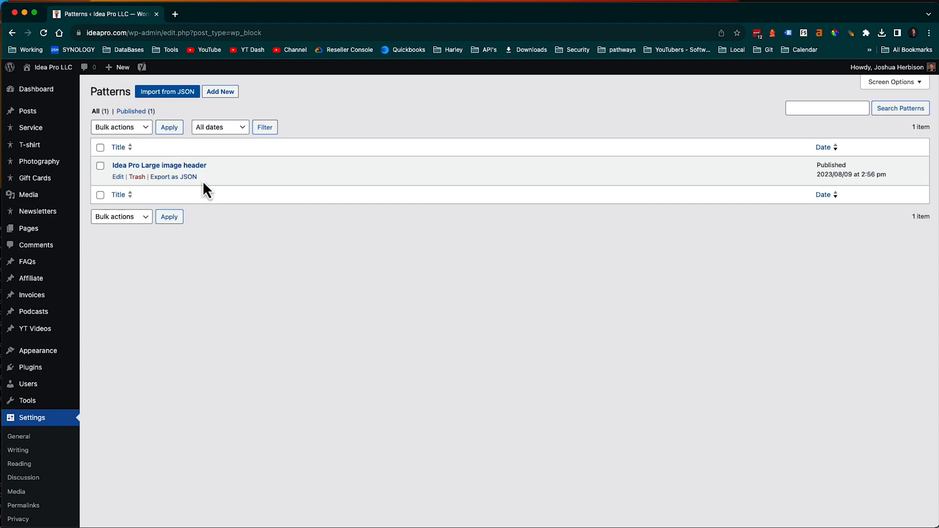
mouse_move(209, 195)
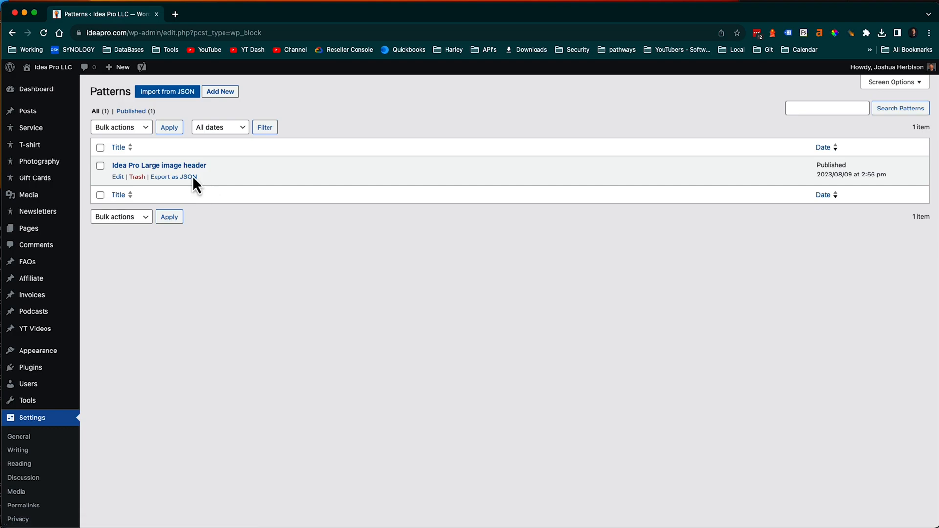
mouse_move(183, 183)
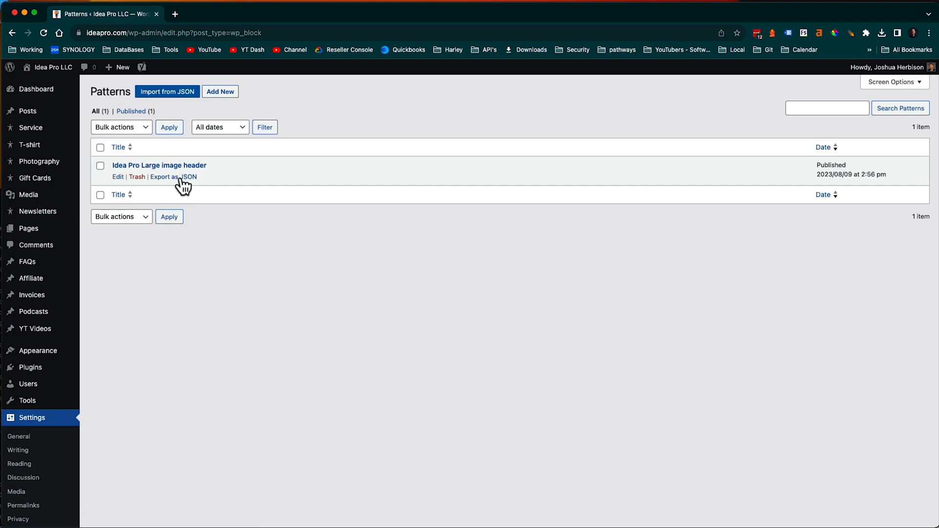
mouse_move(368, 234)
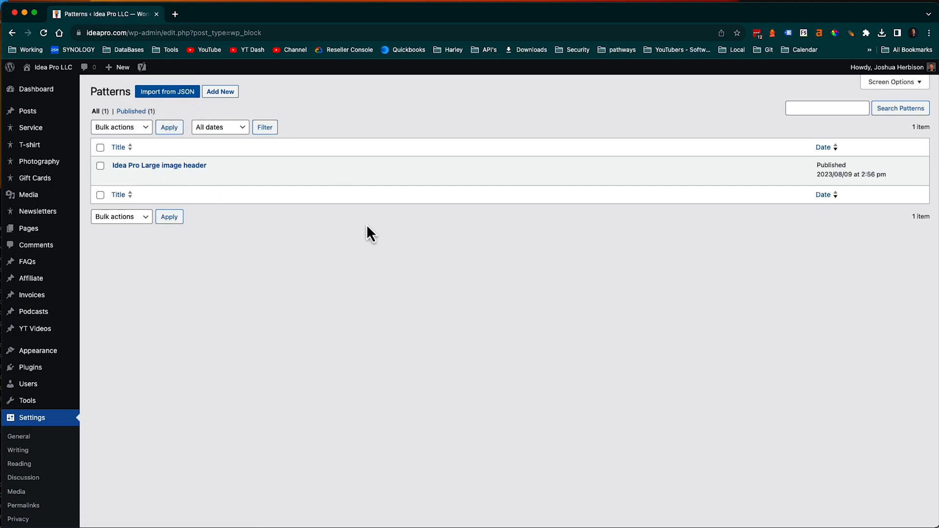